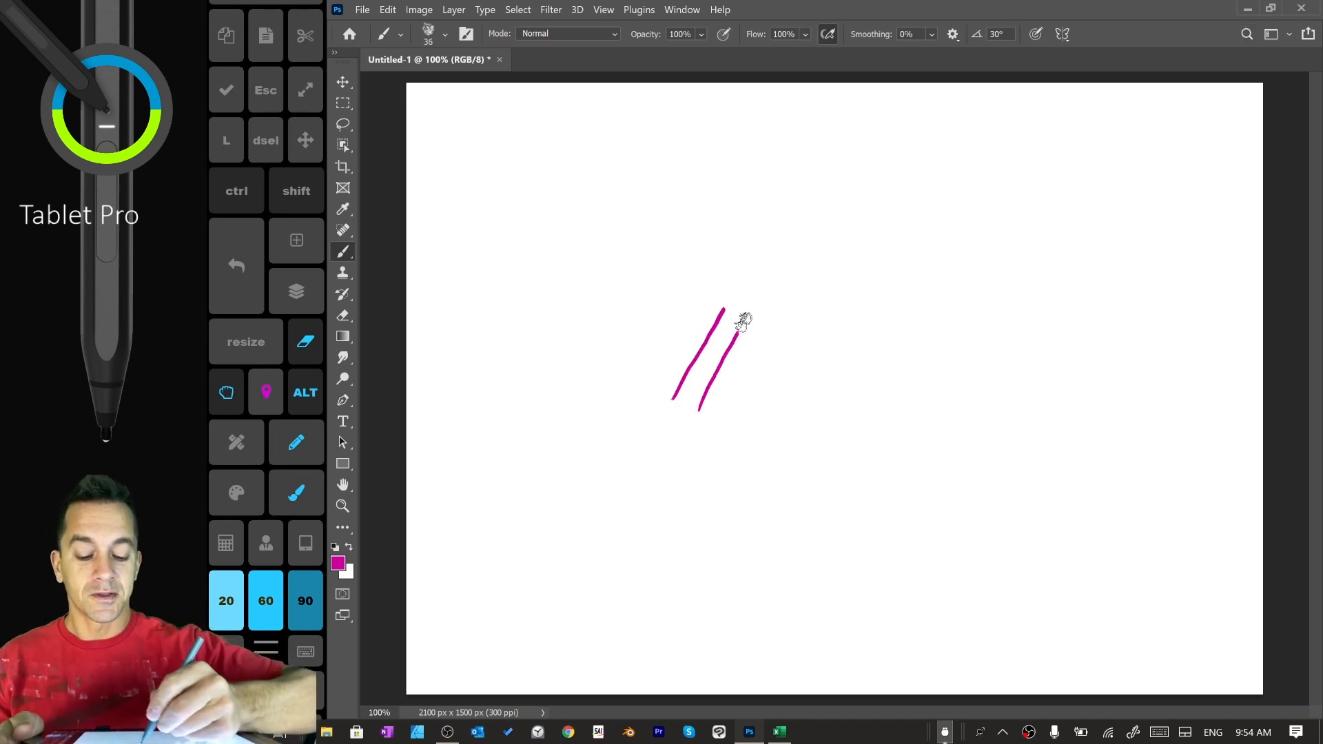
- Draw a diagonal magenta line, a leftward arrow and another test stroke with the Brush
drag(771, 310, 727, 422)
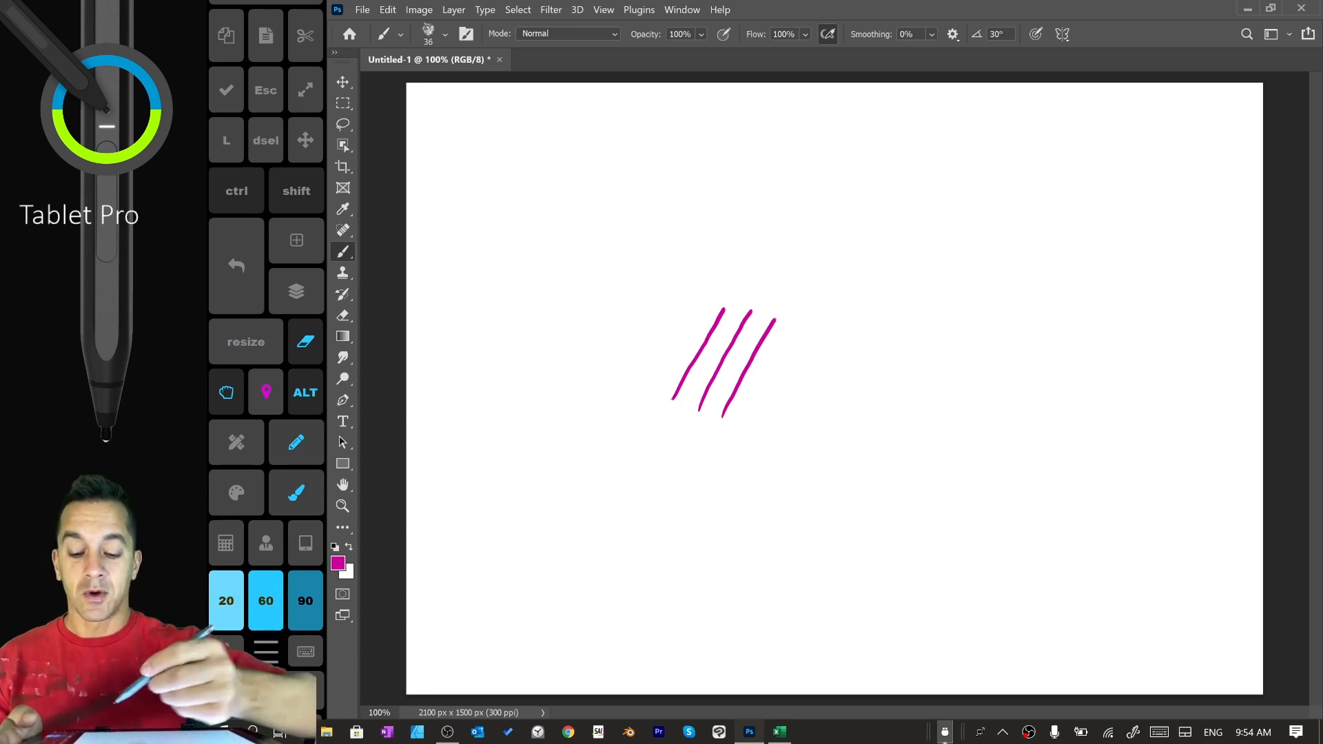
drag(561, 173, 452, 182)
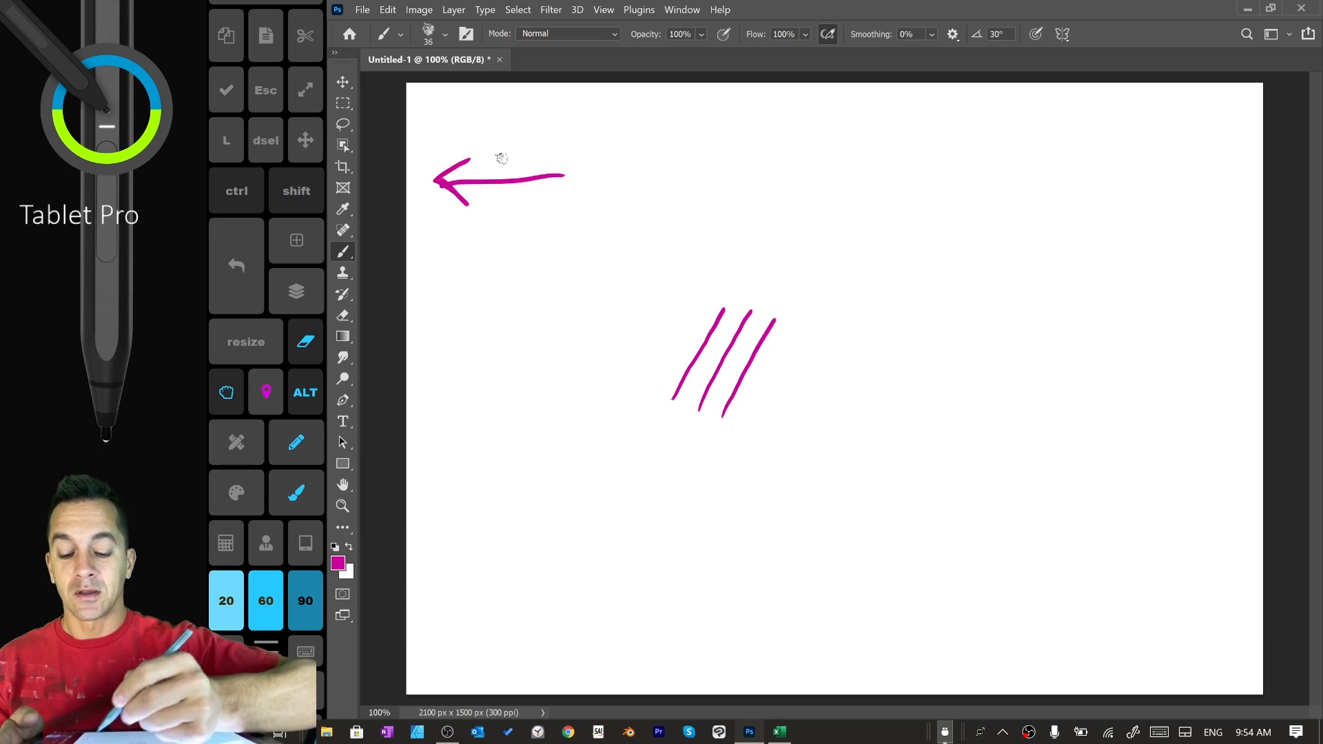
drag(577, 524, 443, 540)
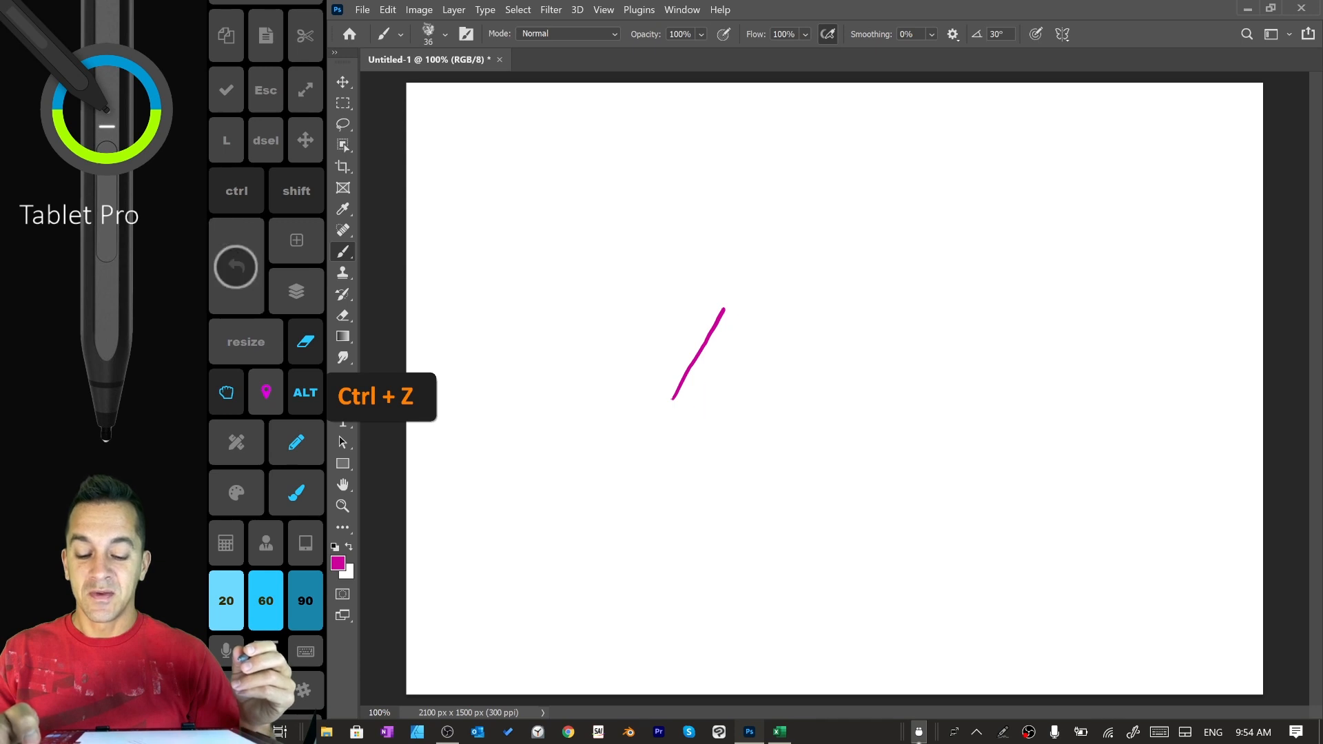
- Clear the last diagonal stroke before scribbling magenta zigzags in varying size and opacity
click(235, 266)
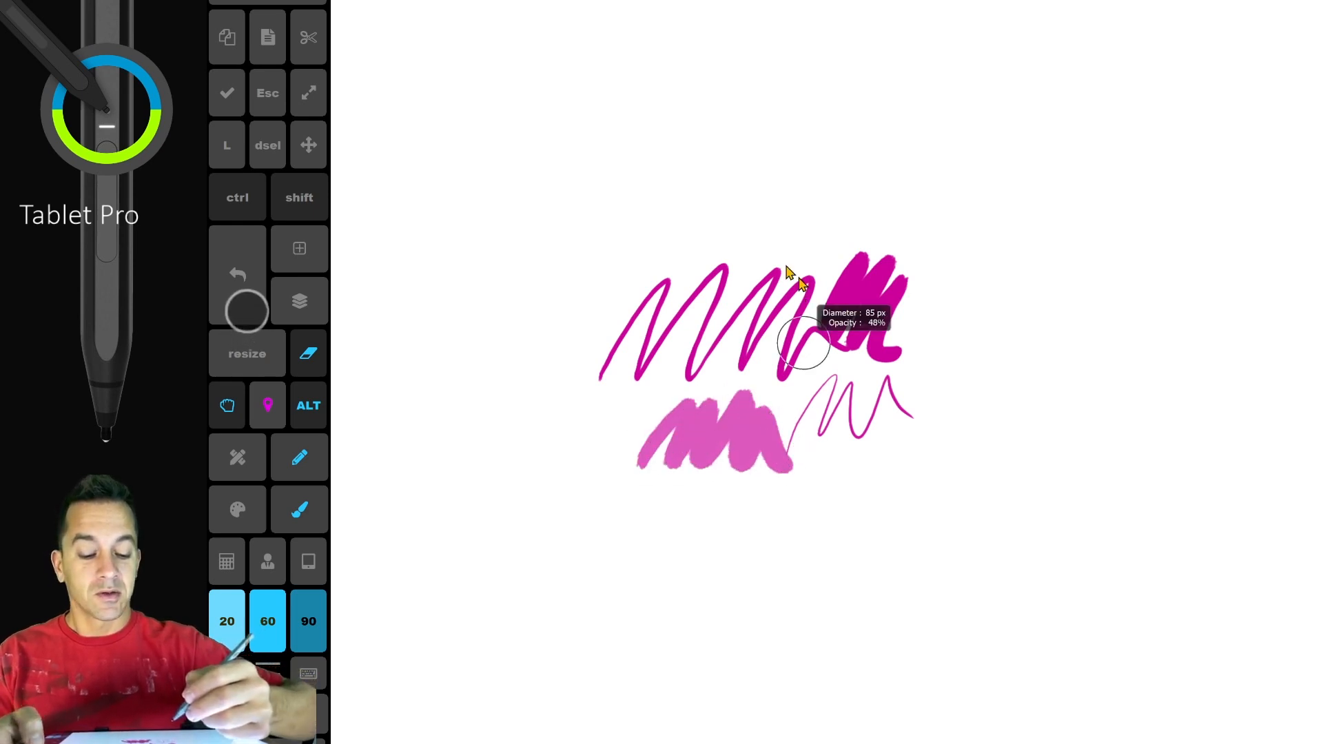
- Paint a broad soft magenta stroke across the zigzag scribbles
drag(692, 456, 834, 490)
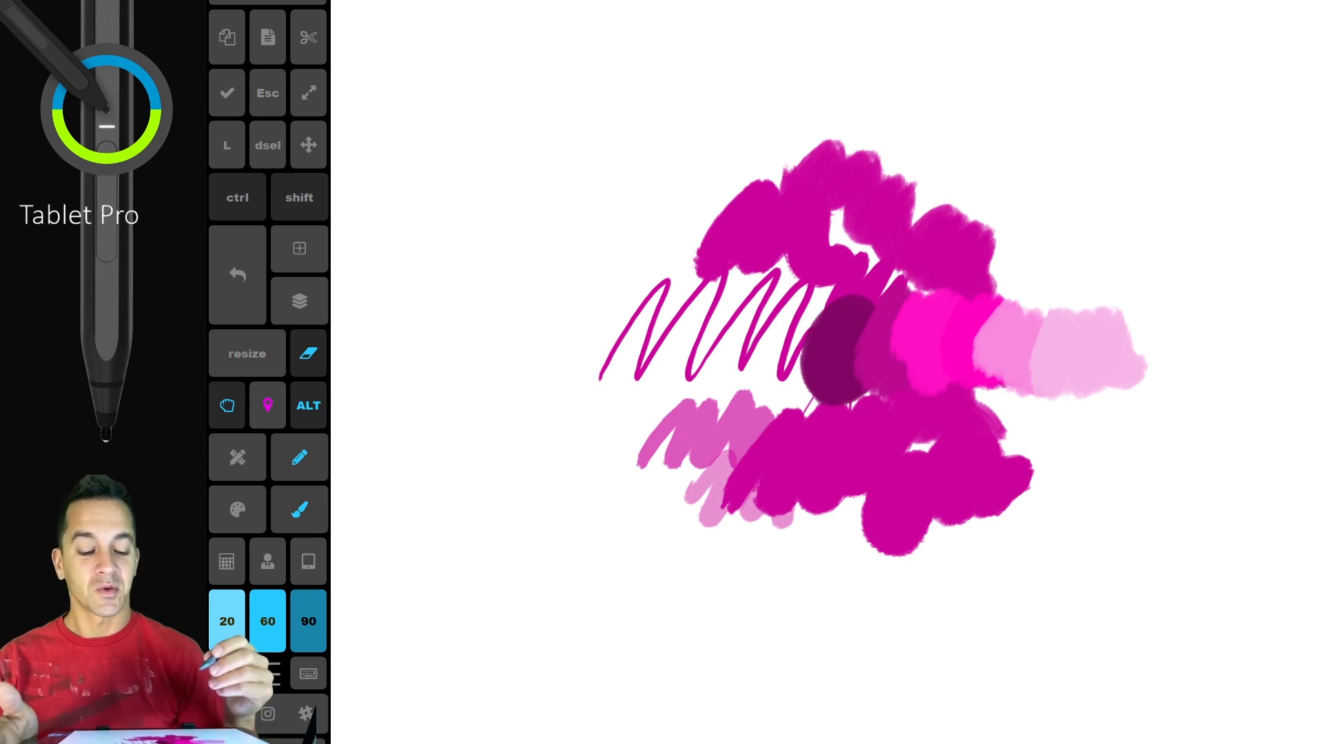
- Switch to the Mixer Brush and blend light pink into the top of the painting
click(835, 321)
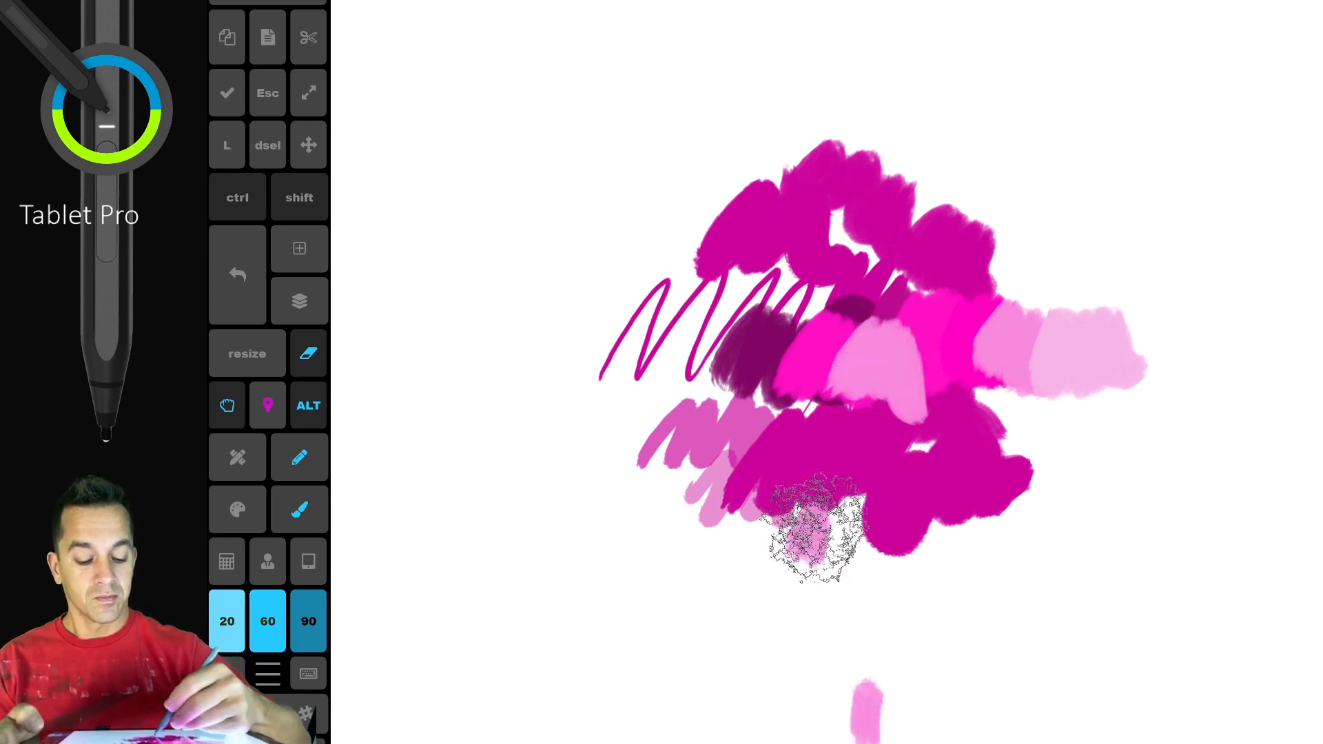
click(308, 354)
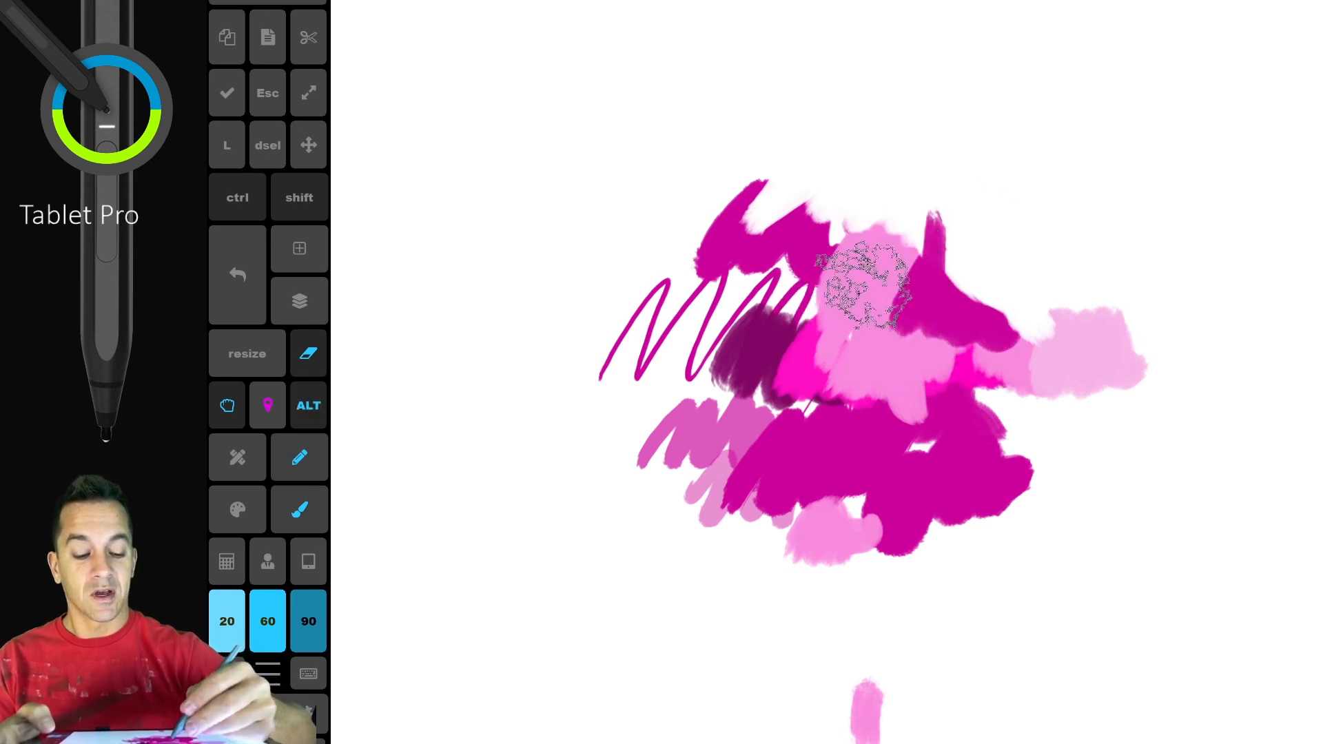
drag(869, 286, 877, 227)
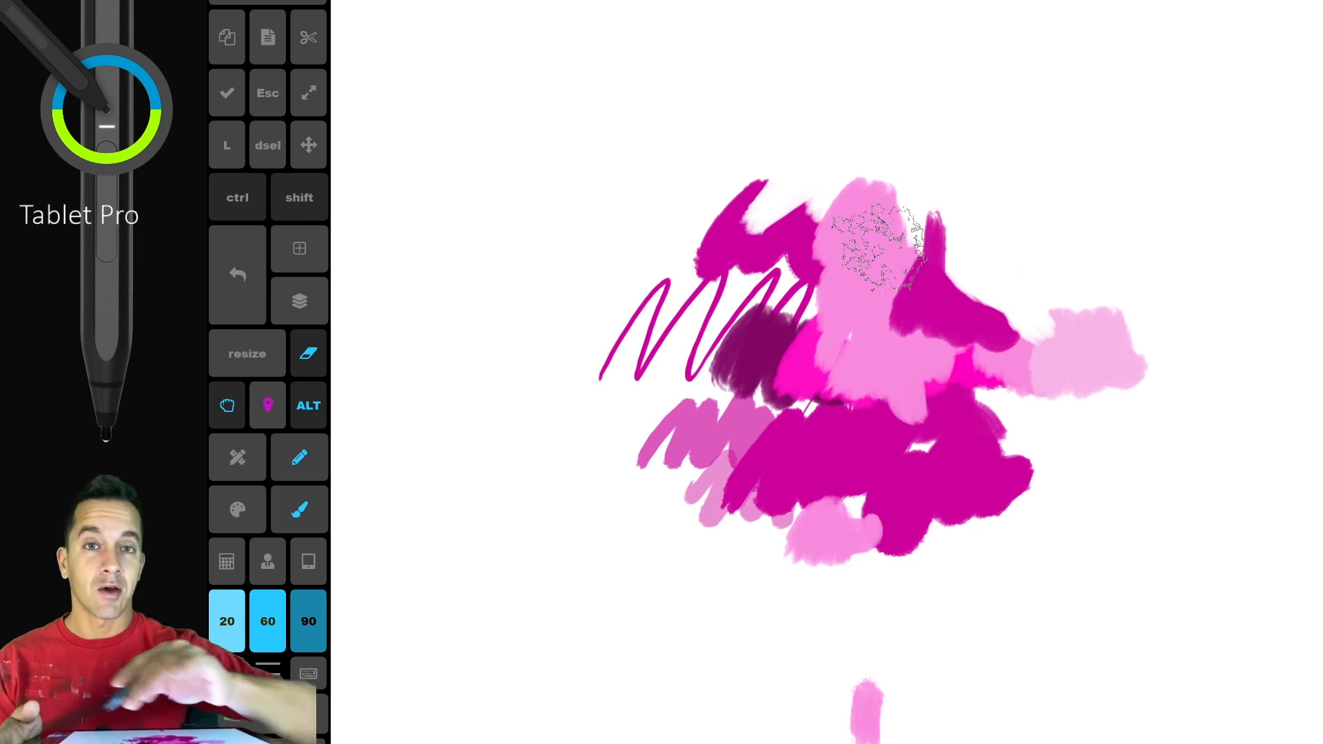
- Paint pale pink strokes over the left side and a thin pink zigzag below the painting
click(247, 355)
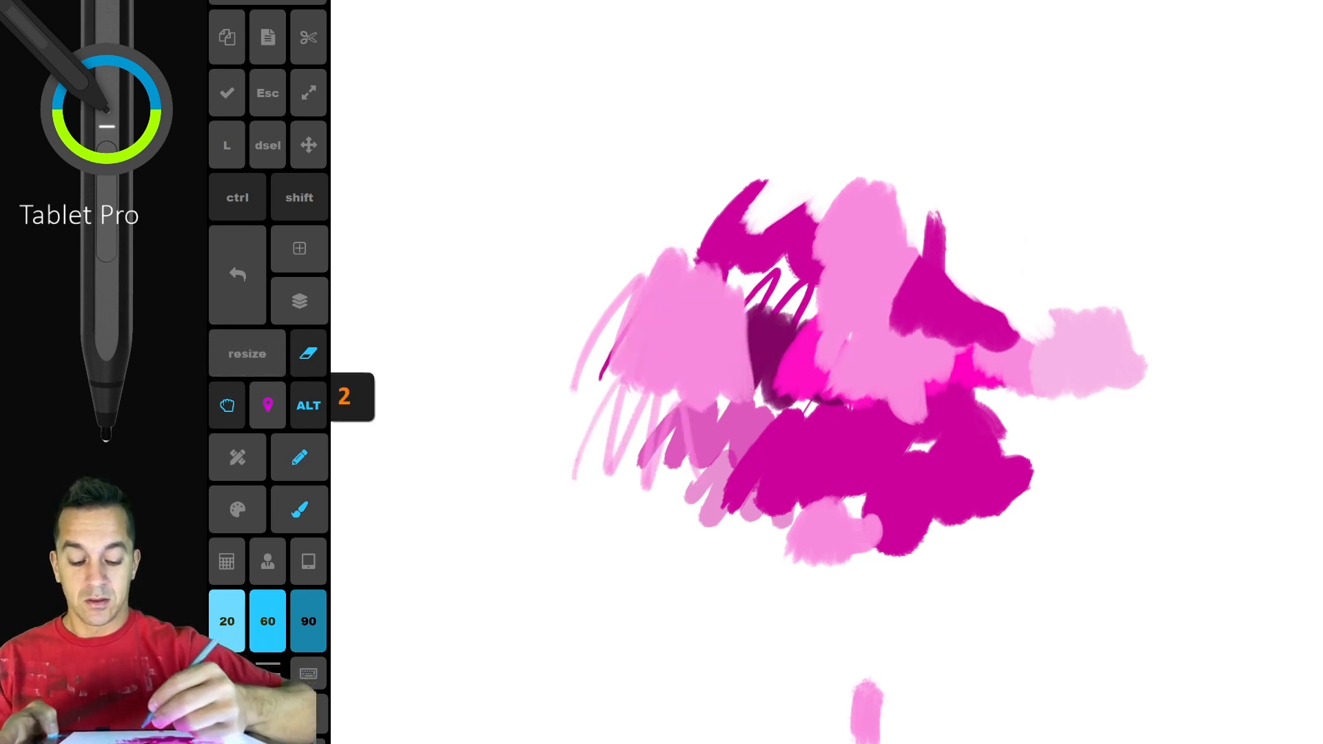
drag(624, 540, 767, 616)
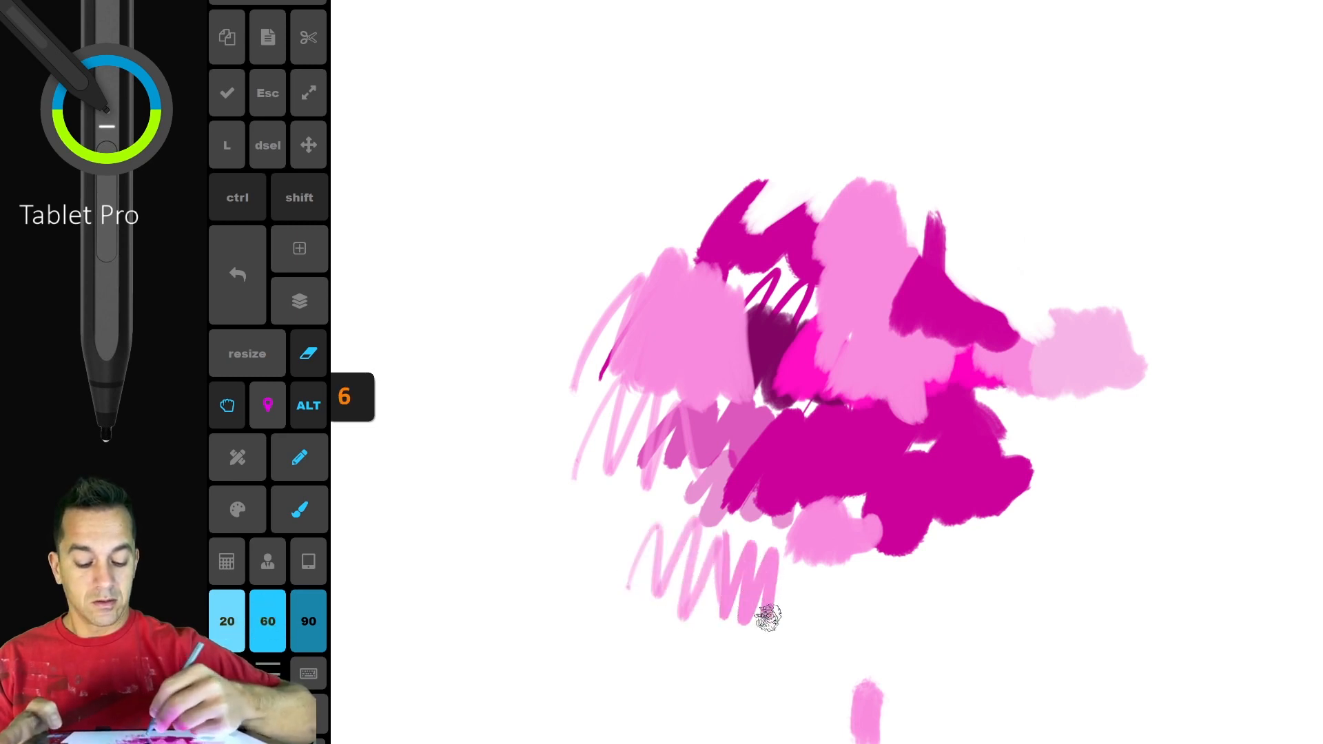
drag(759, 616, 886, 581)
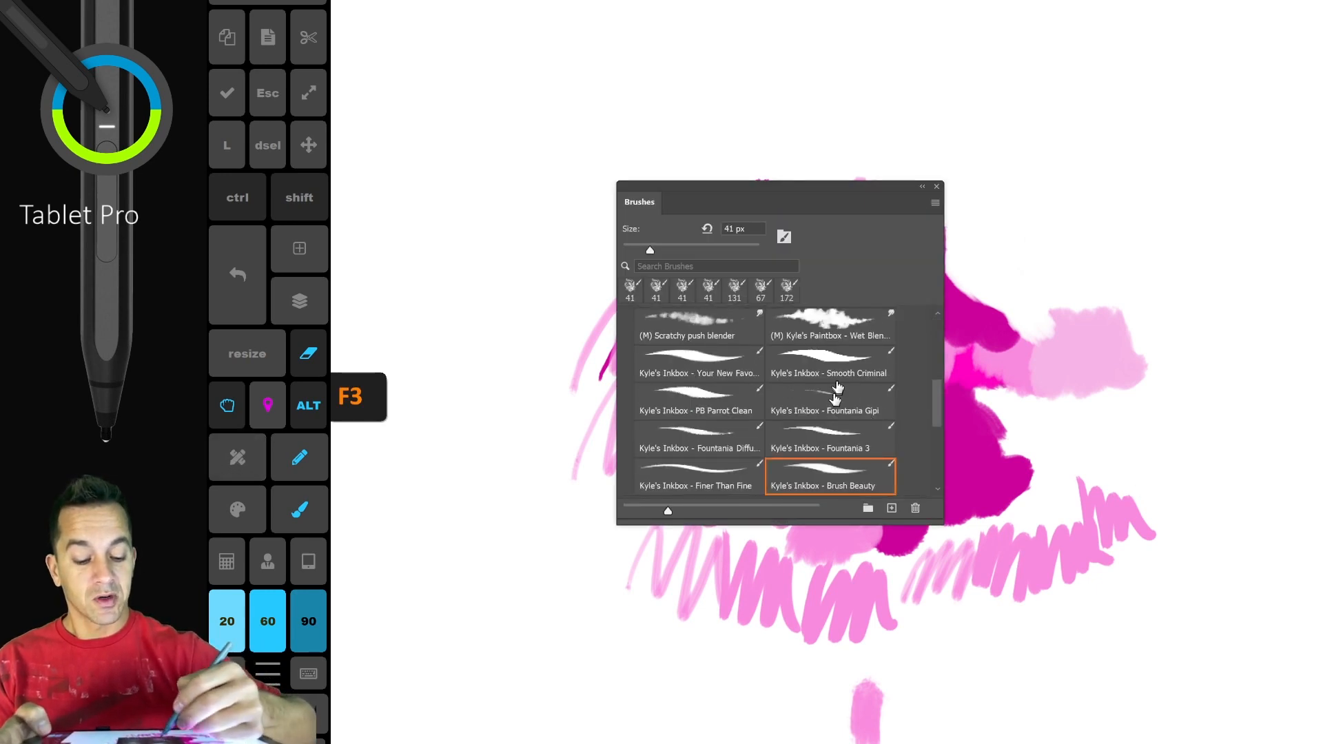
- Choose a different brush from the library and paint soft pale pink washes
click(829, 325)
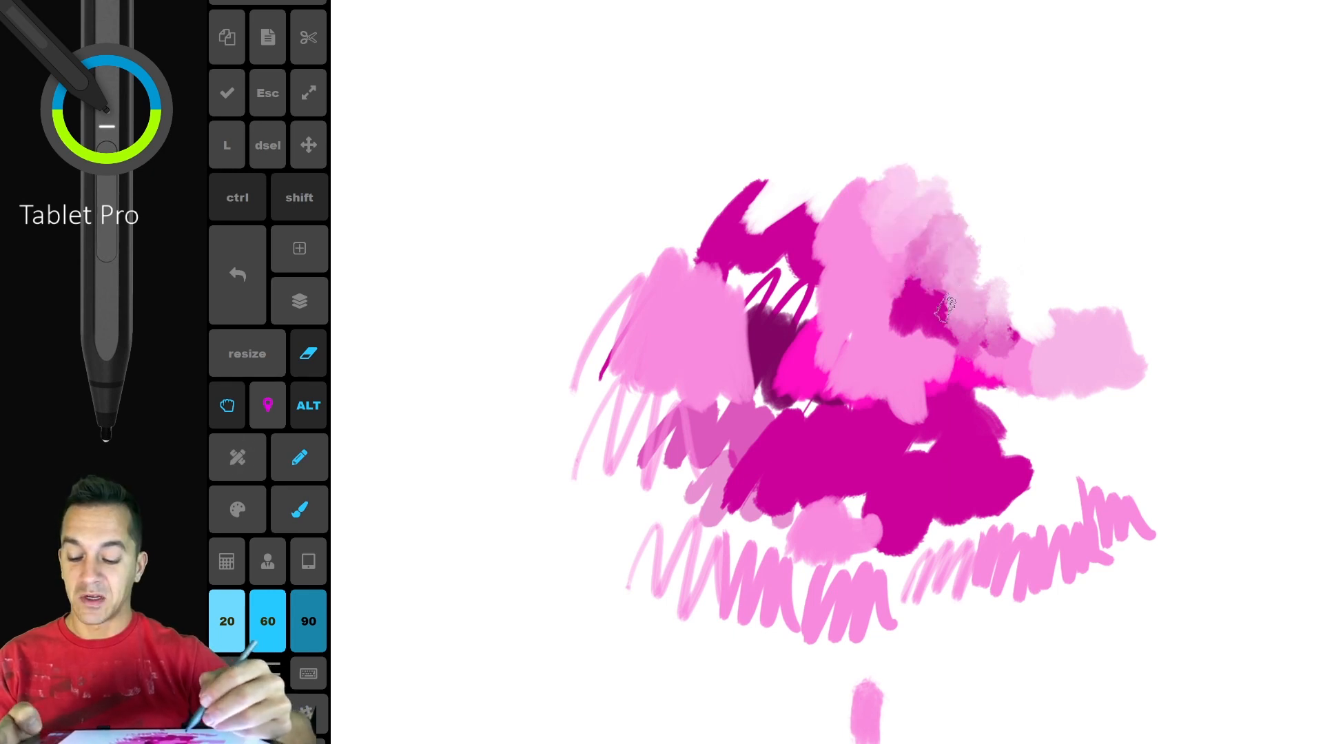
click(247, 352)
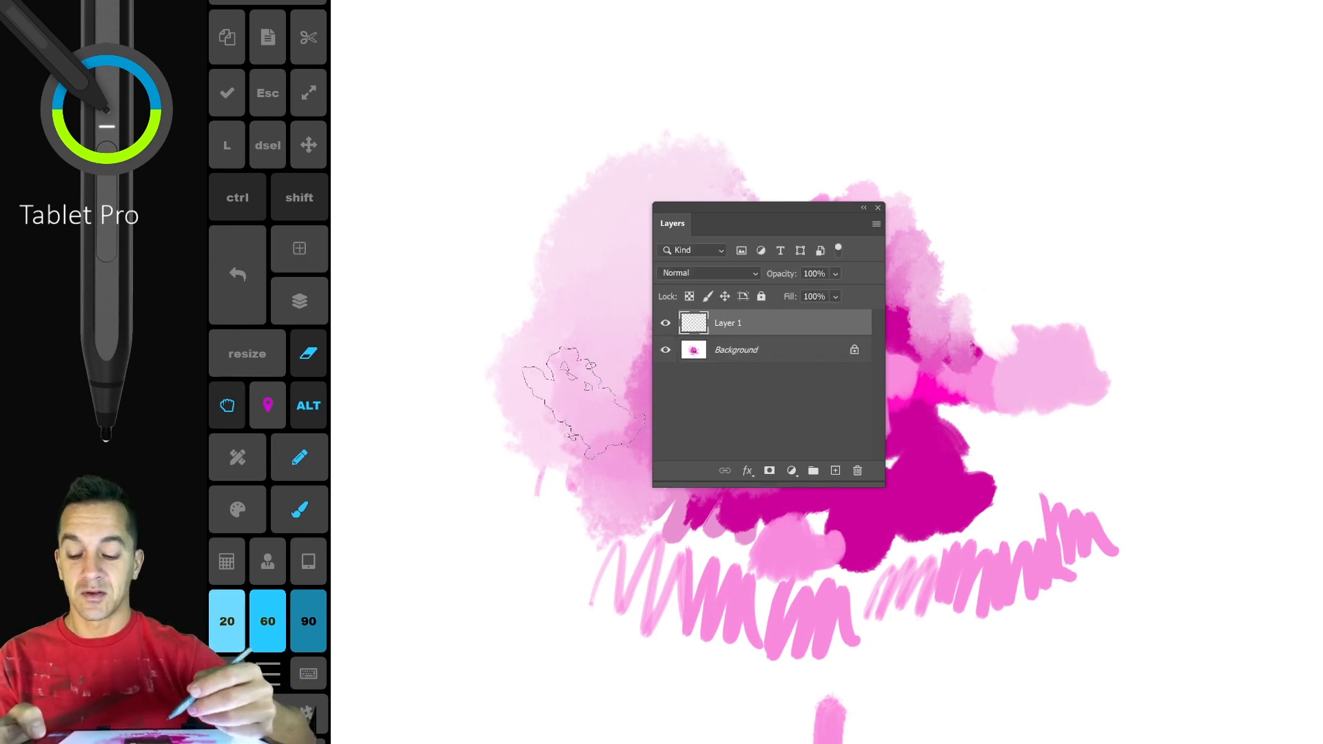
- Hide the layers list with F7 and paint a soft medium-pink wash over the centre
key(F7)
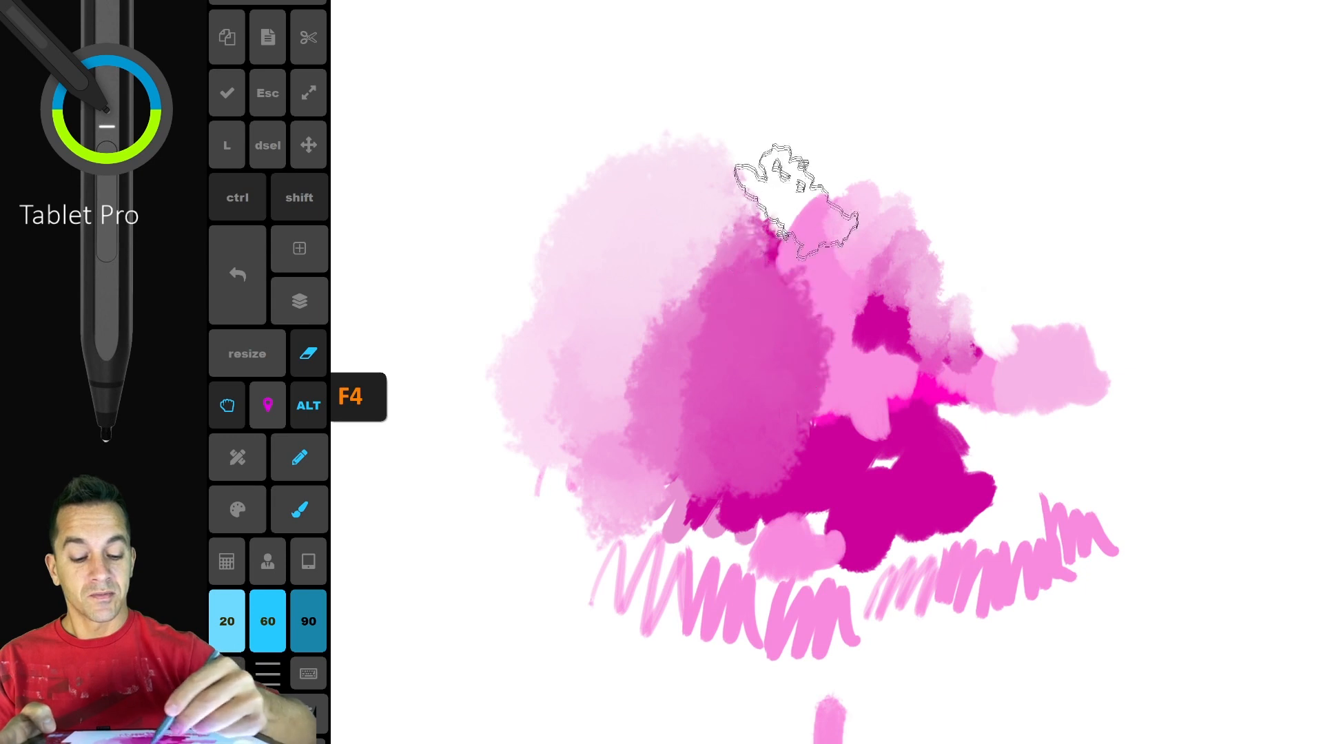
drag(788, 155, 764, 262)
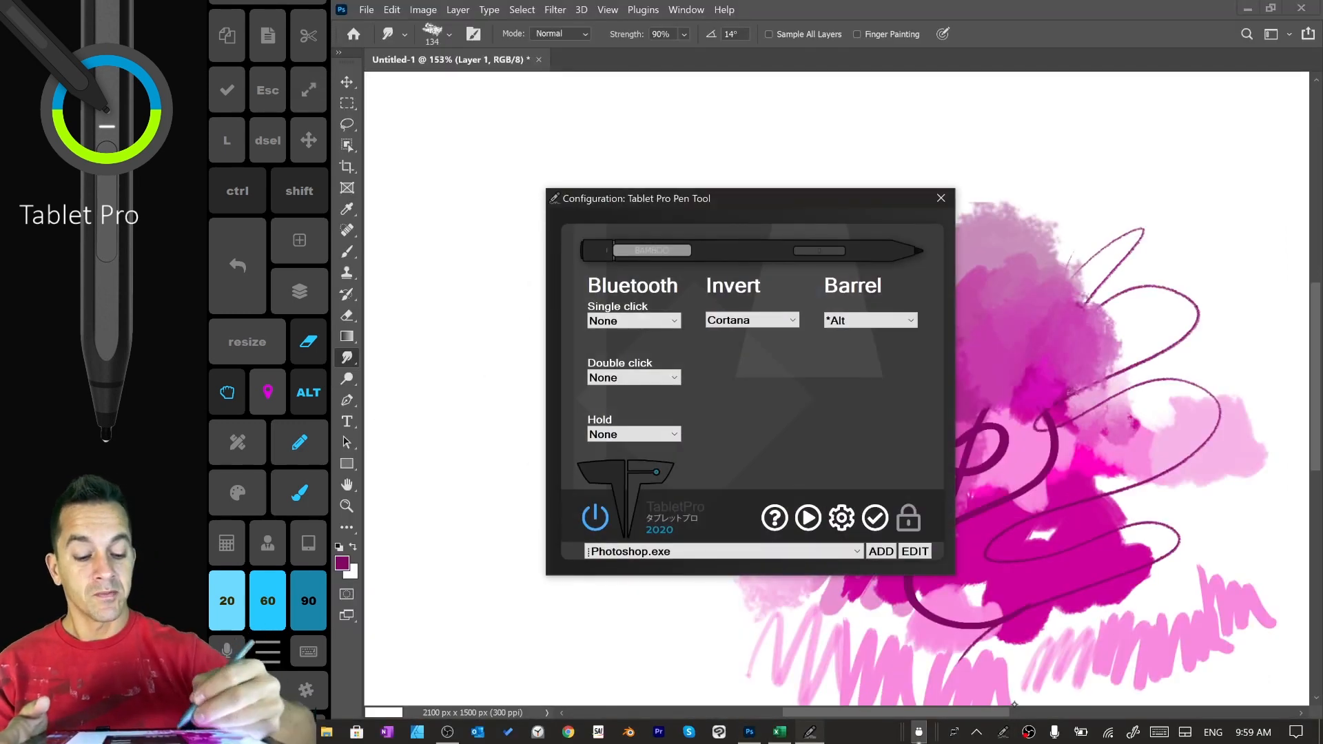
- Close the Tablet Pro pen configuration with the barrel button left on *Alt
click(870, 320)
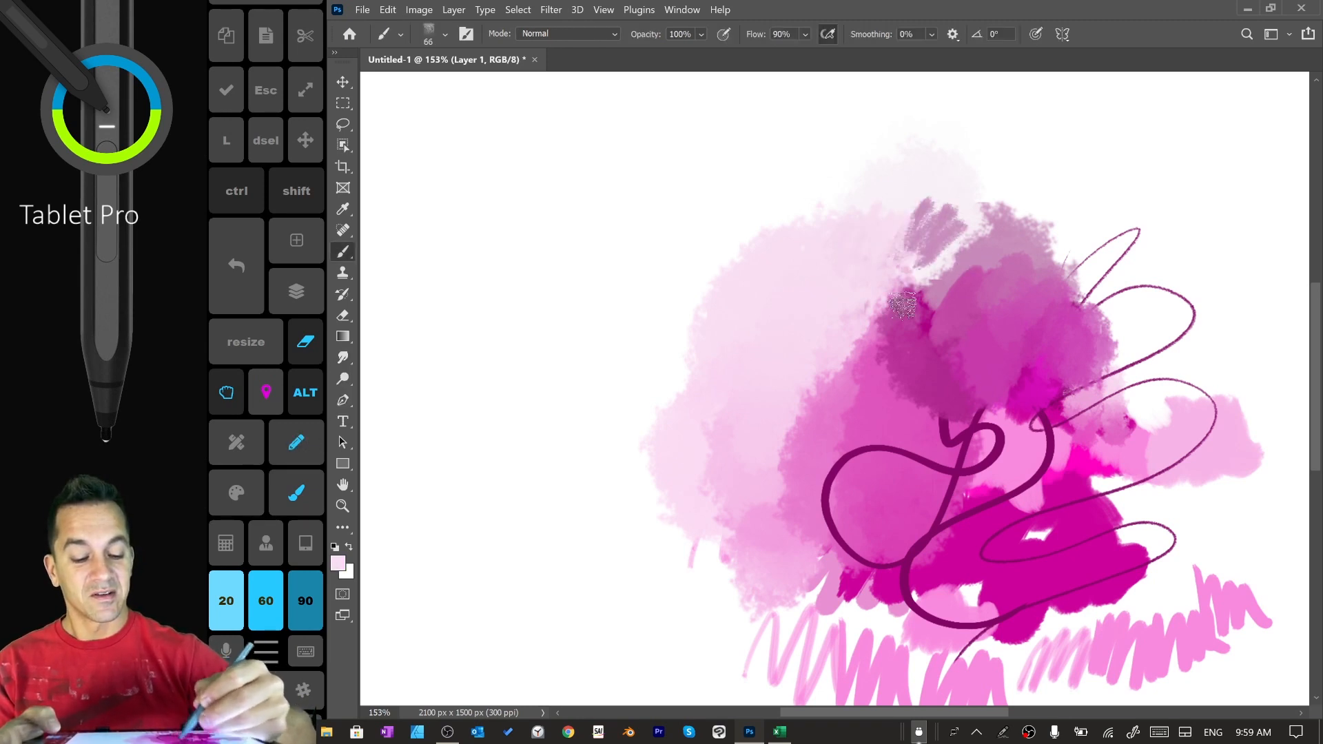
- Add magenta hatching and a dark plum scribble on the left of the painting
drag(895, 295, 827, 346)
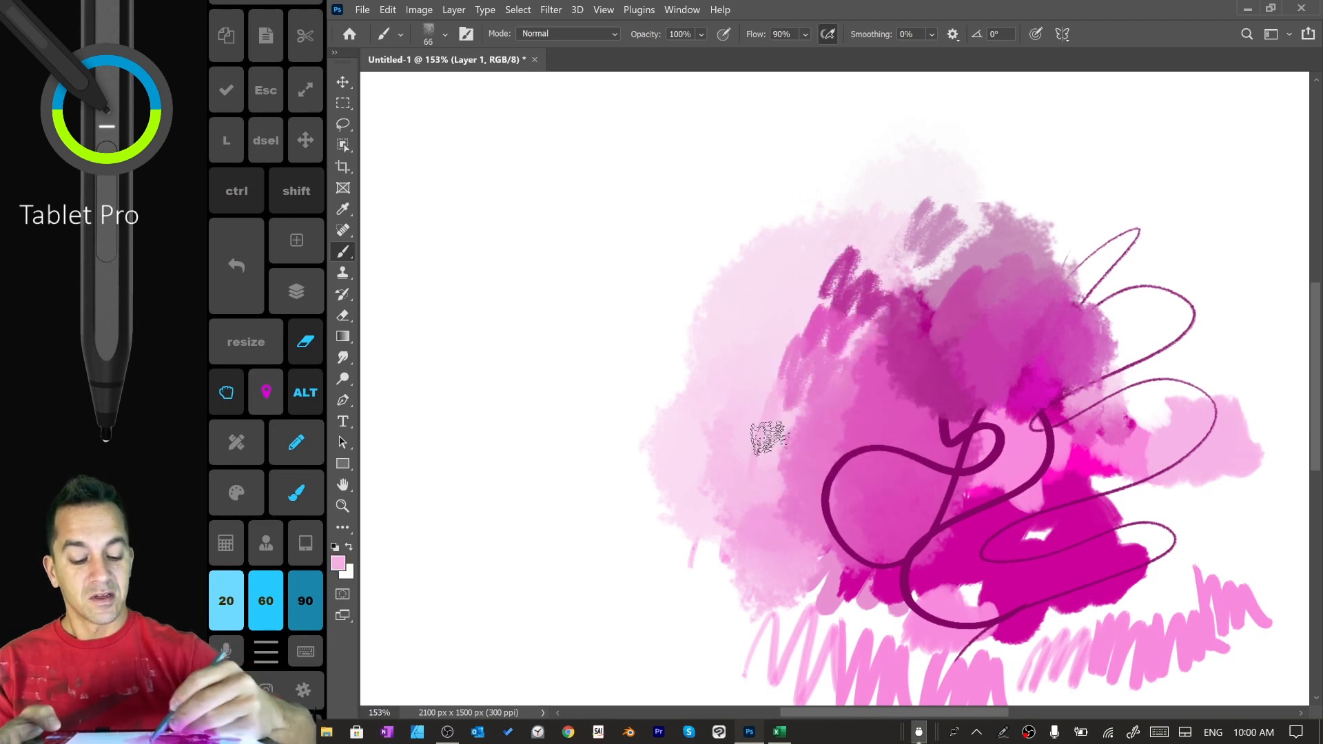
drag(767, 439, 629, 392)
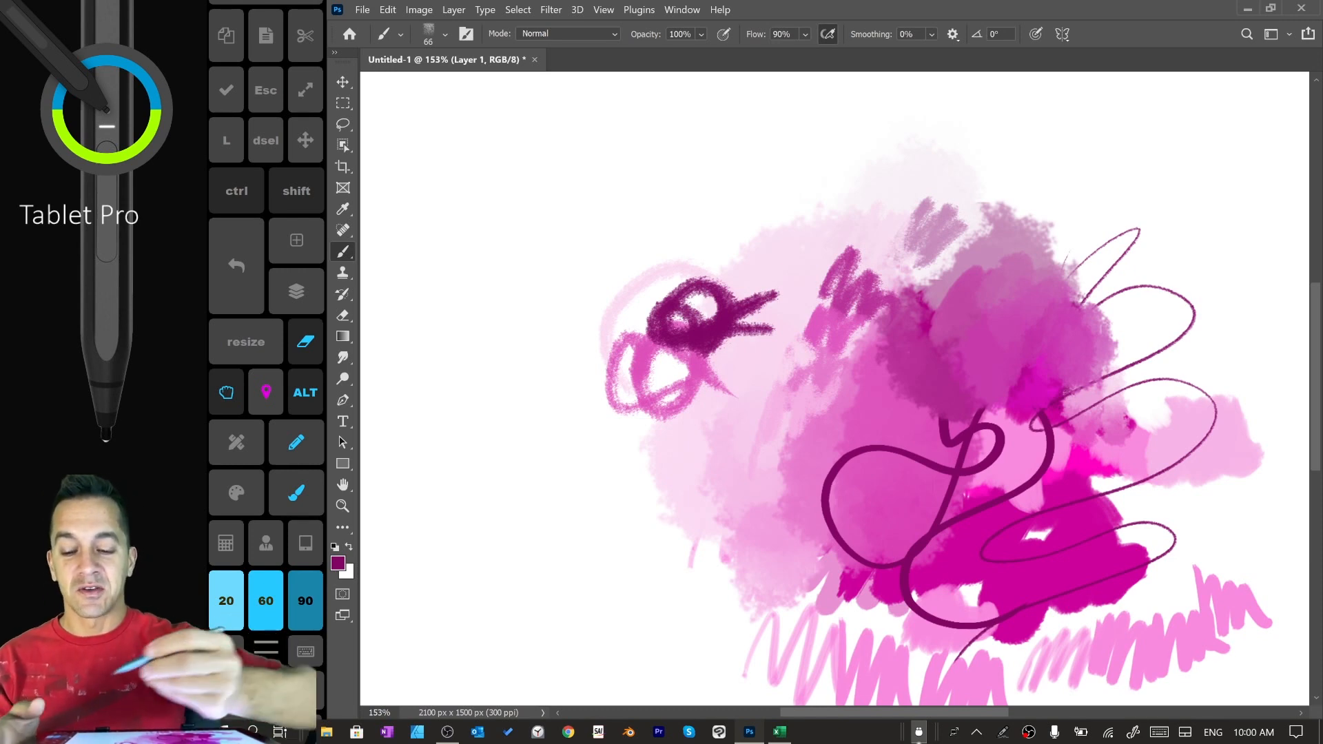
- Review the Window menu entries in Keyboard Shortcuts and confirm with OK
click(388, 10)
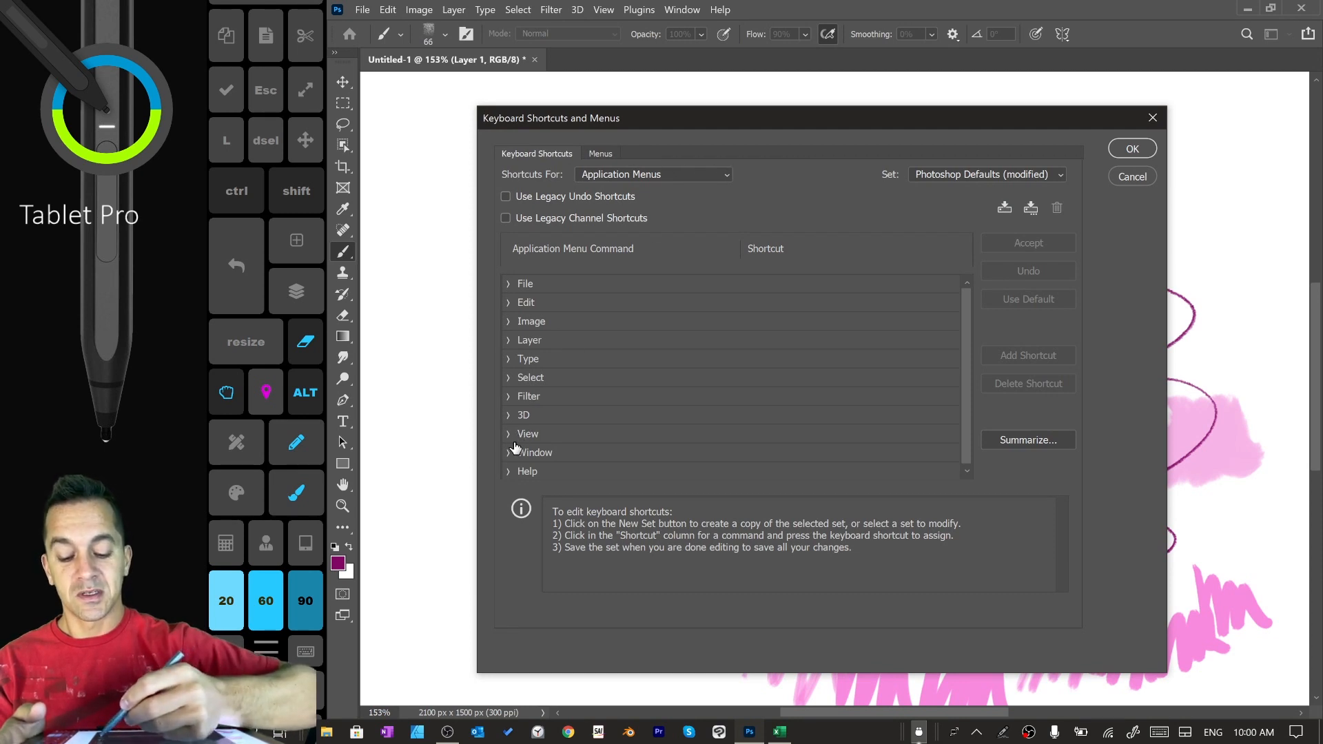
scroll(down, 3)
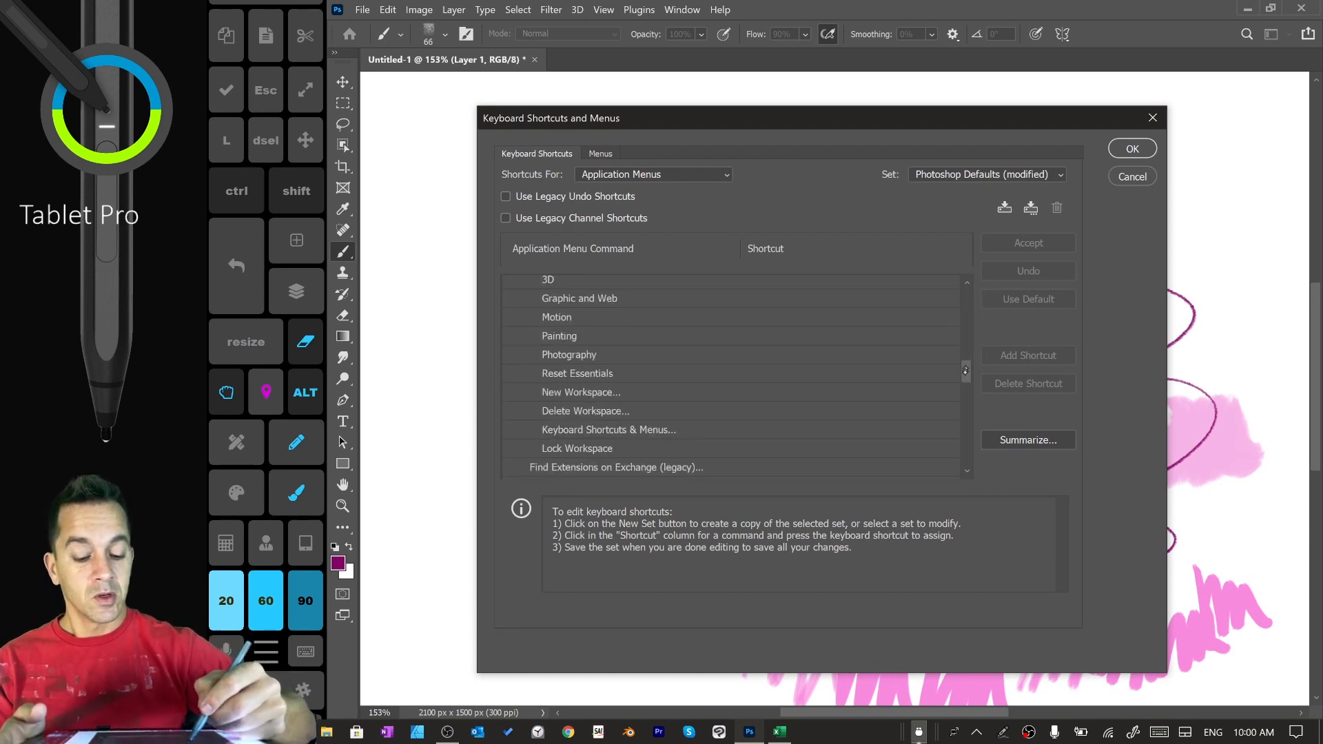
scroll(down, 3)
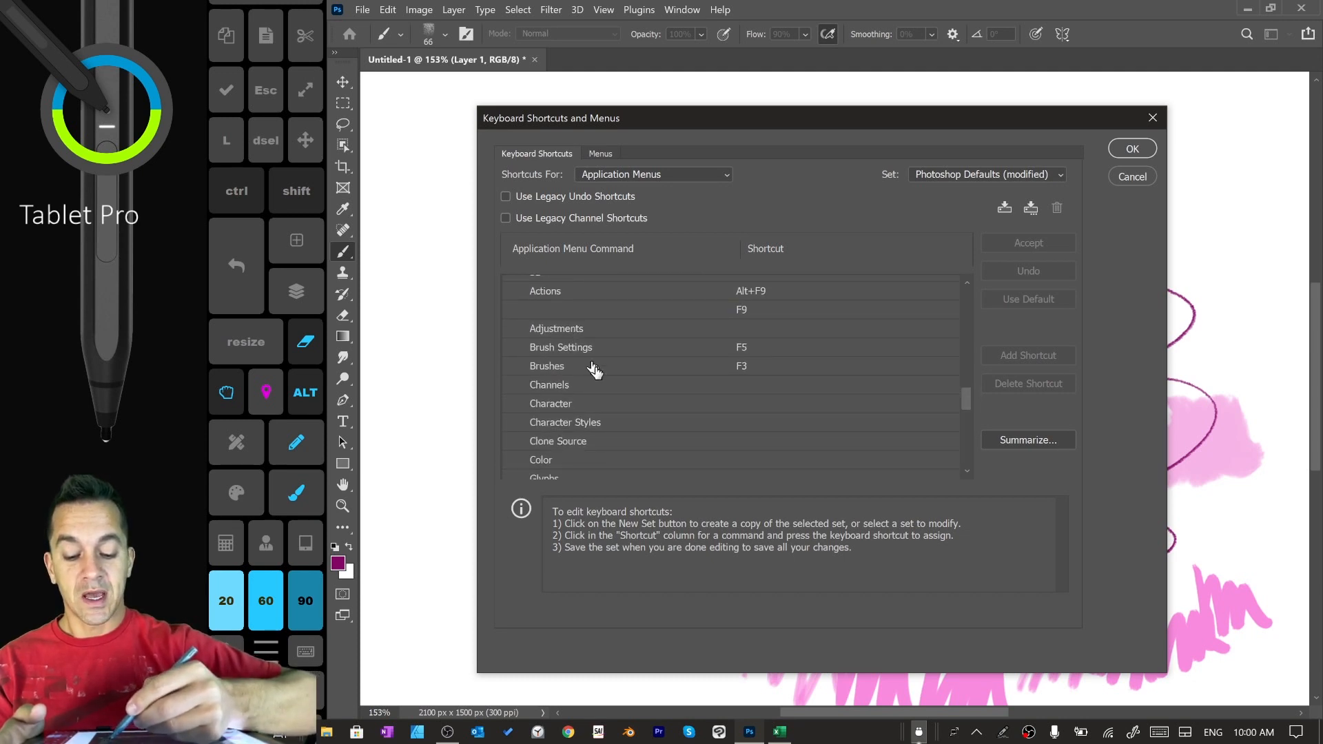
mouse_move(687, 375)
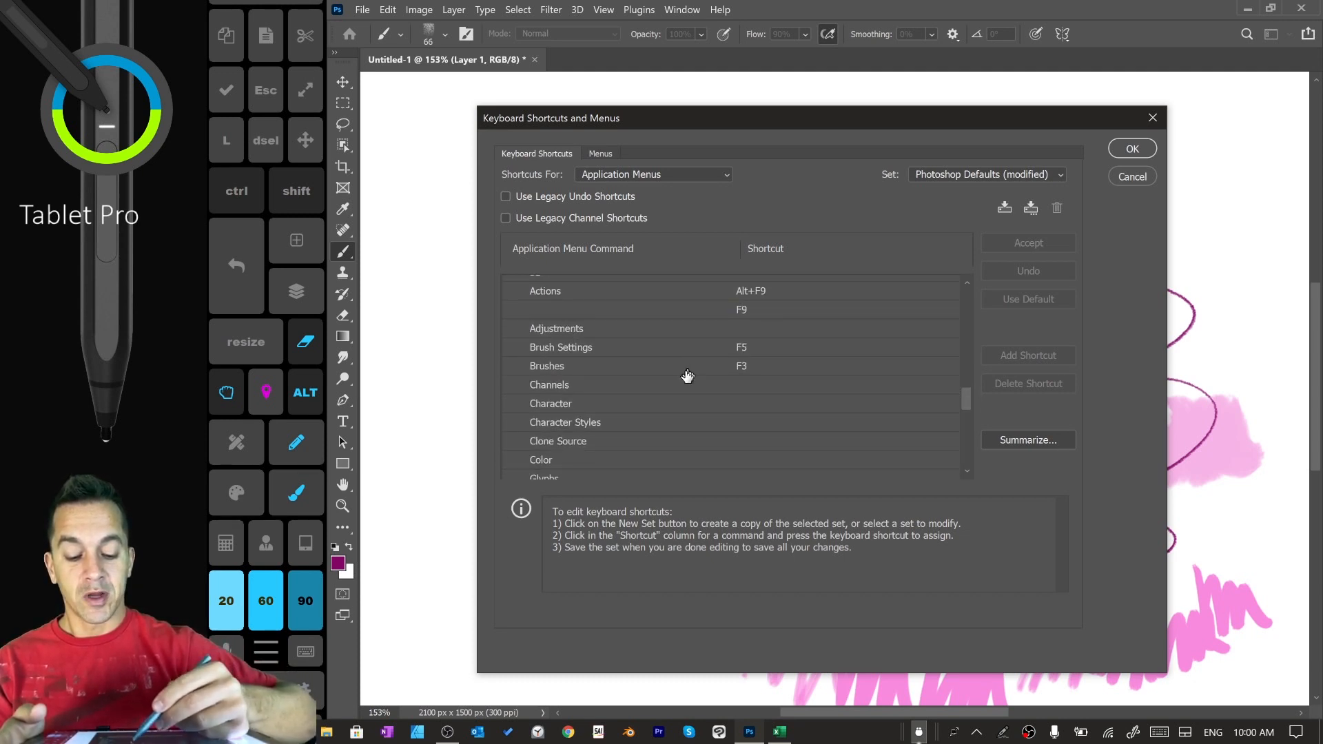
click(751, 365)
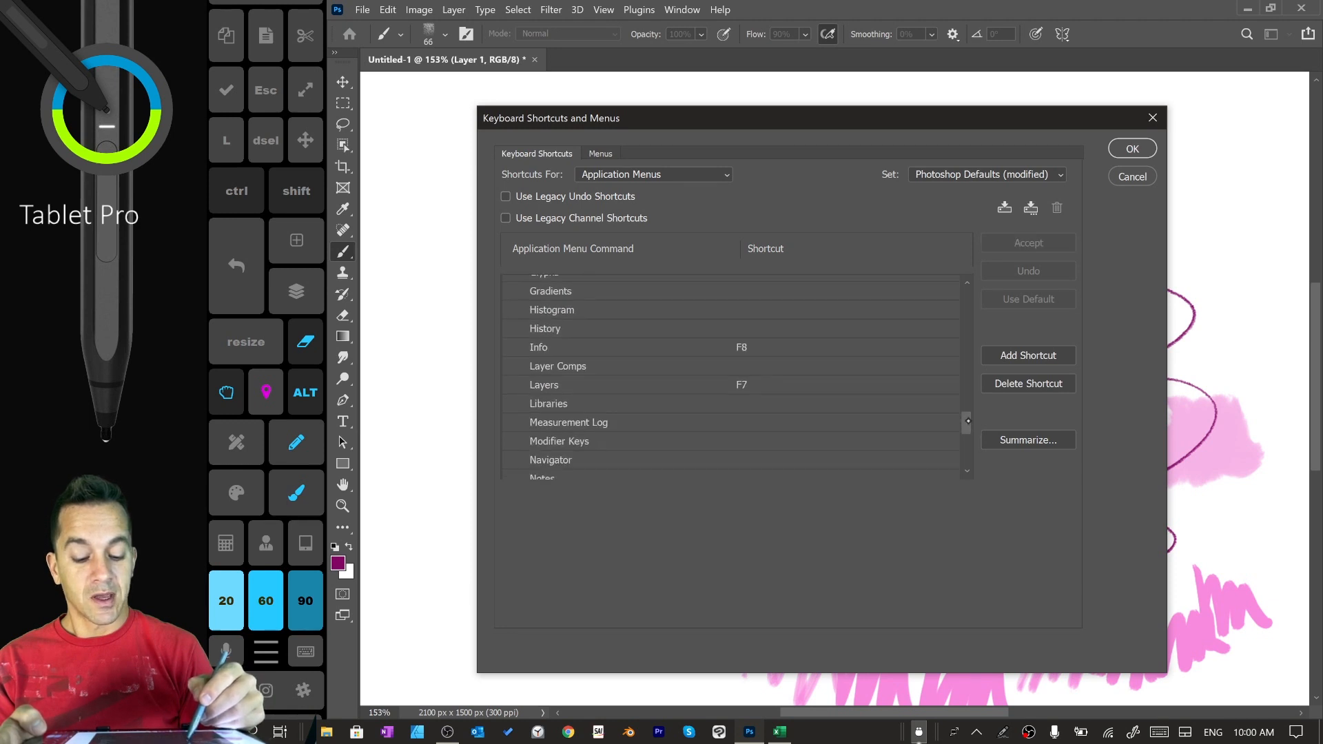
- Open Customize Toolbar from the Edit menu after sketching a magenta arrow
scroll(down, 3)
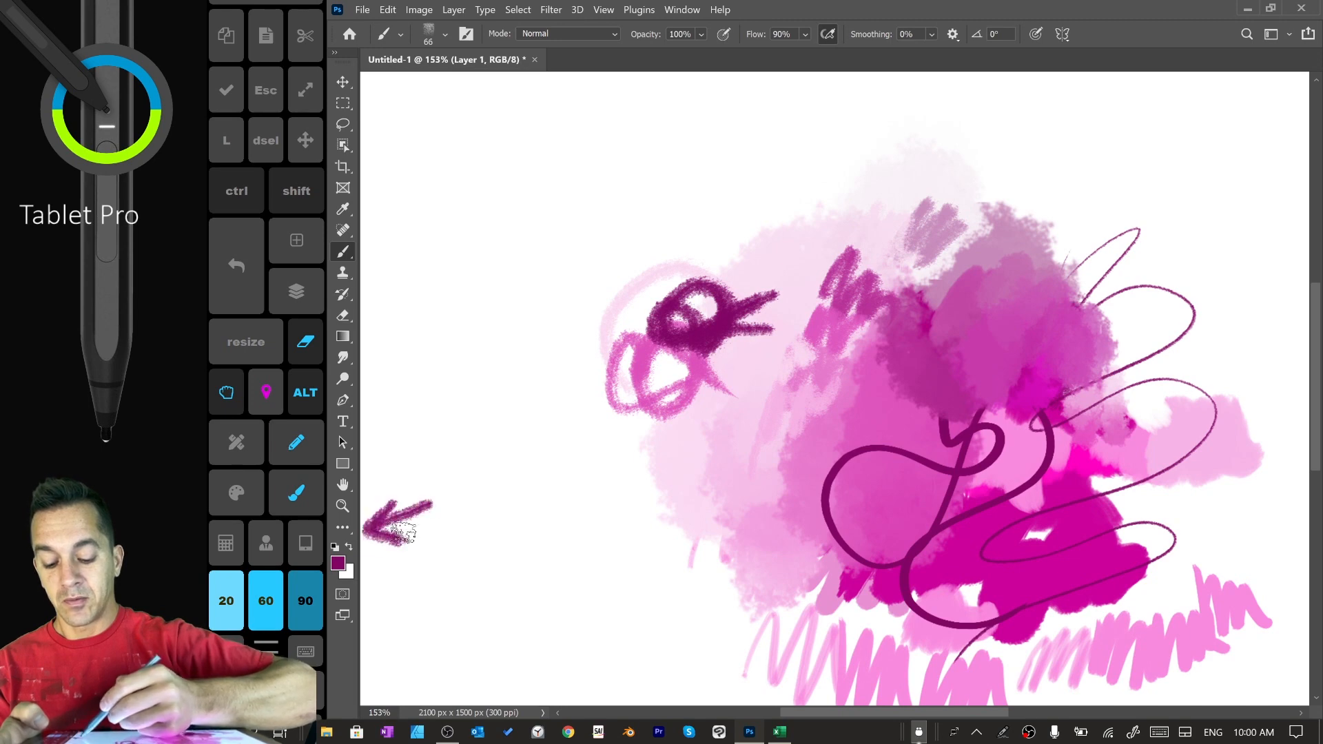
click(344, 527)
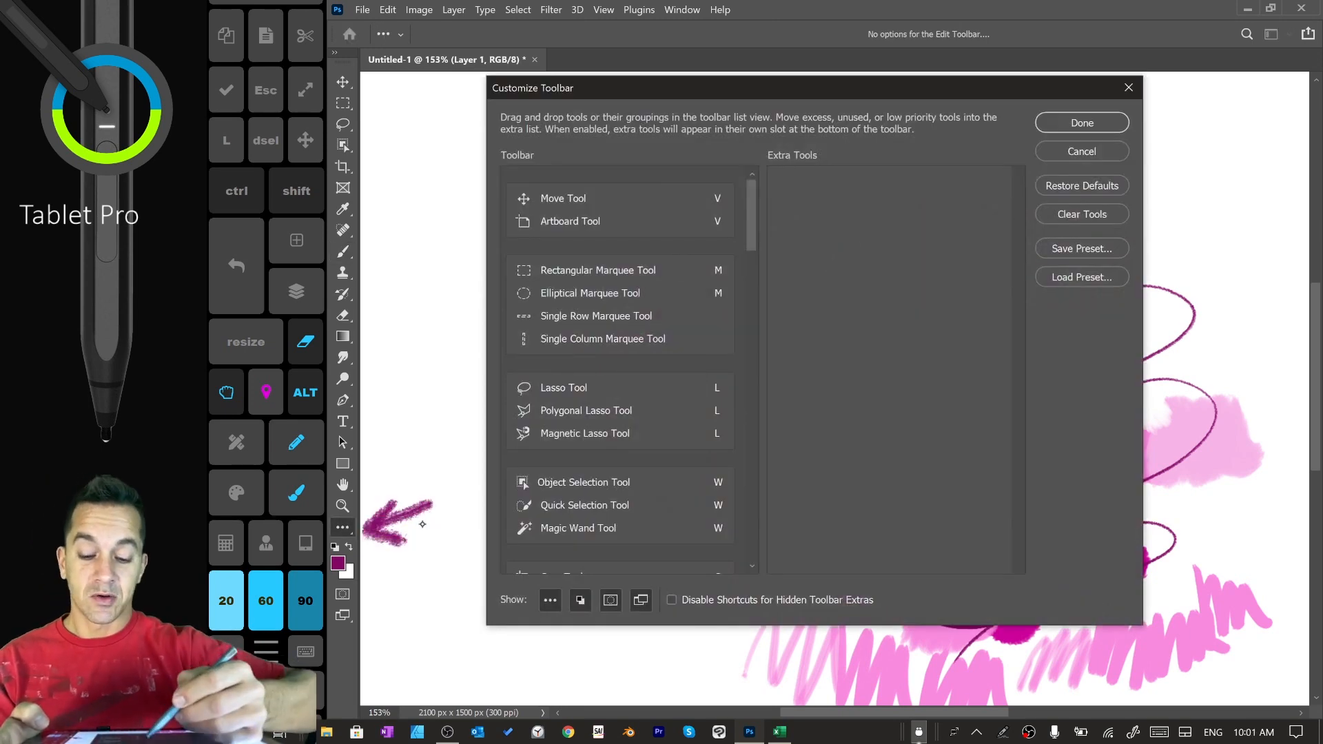
- Review the Pencil and Color Replacement tool entries, leaving both without shortcuts
scroll(down, 3)
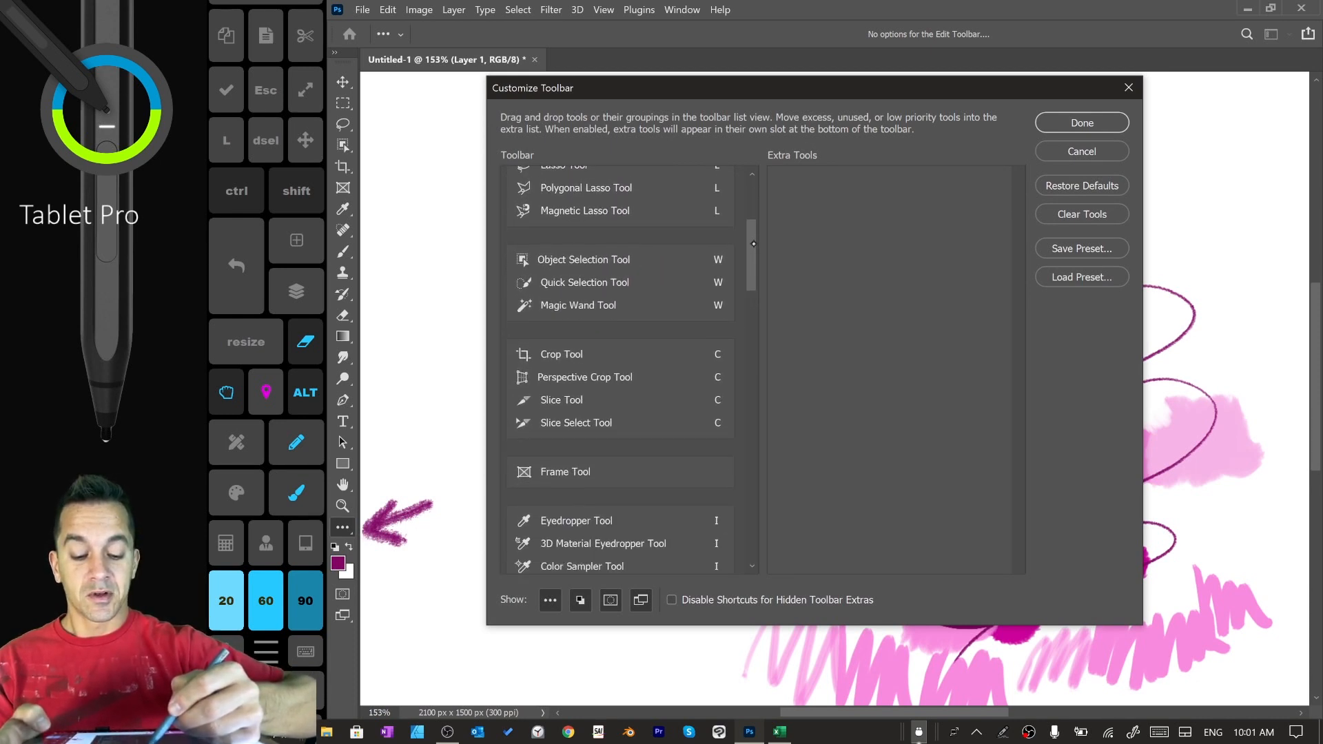
scroll(down, 3)
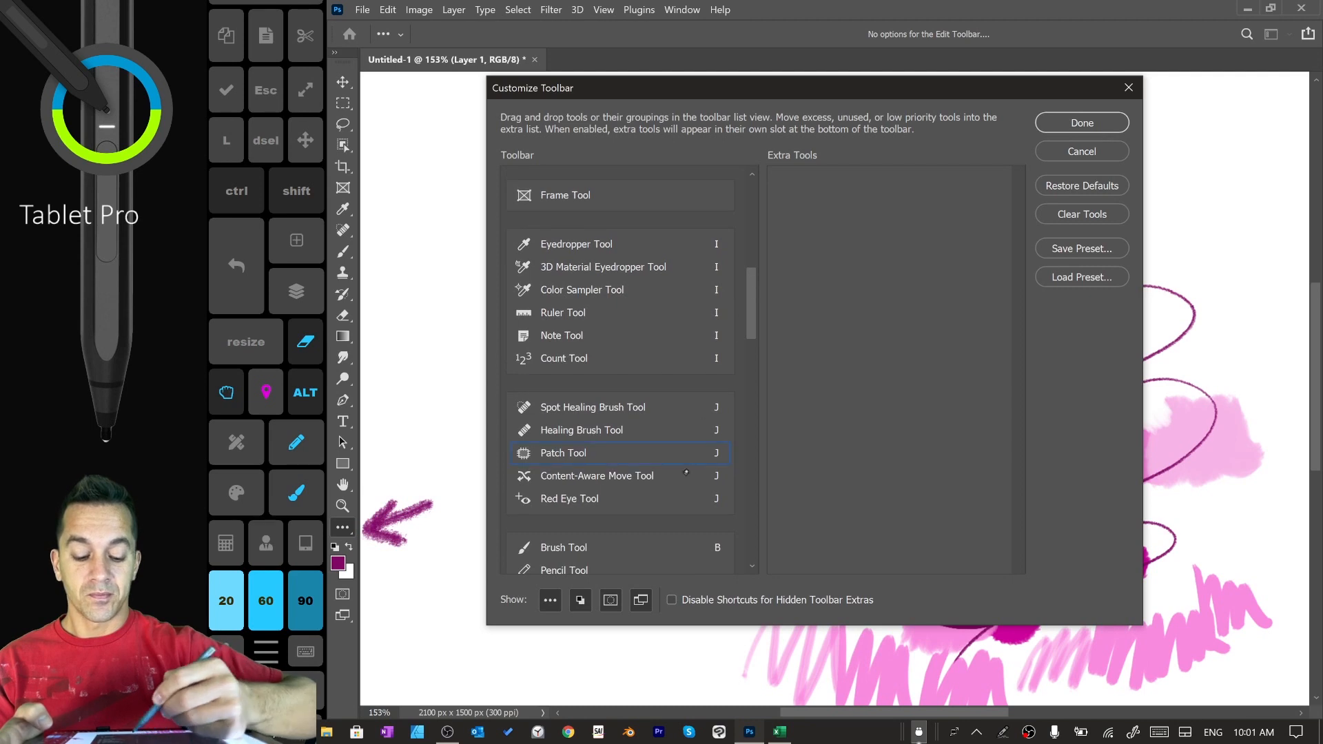
scroll(down, 3)
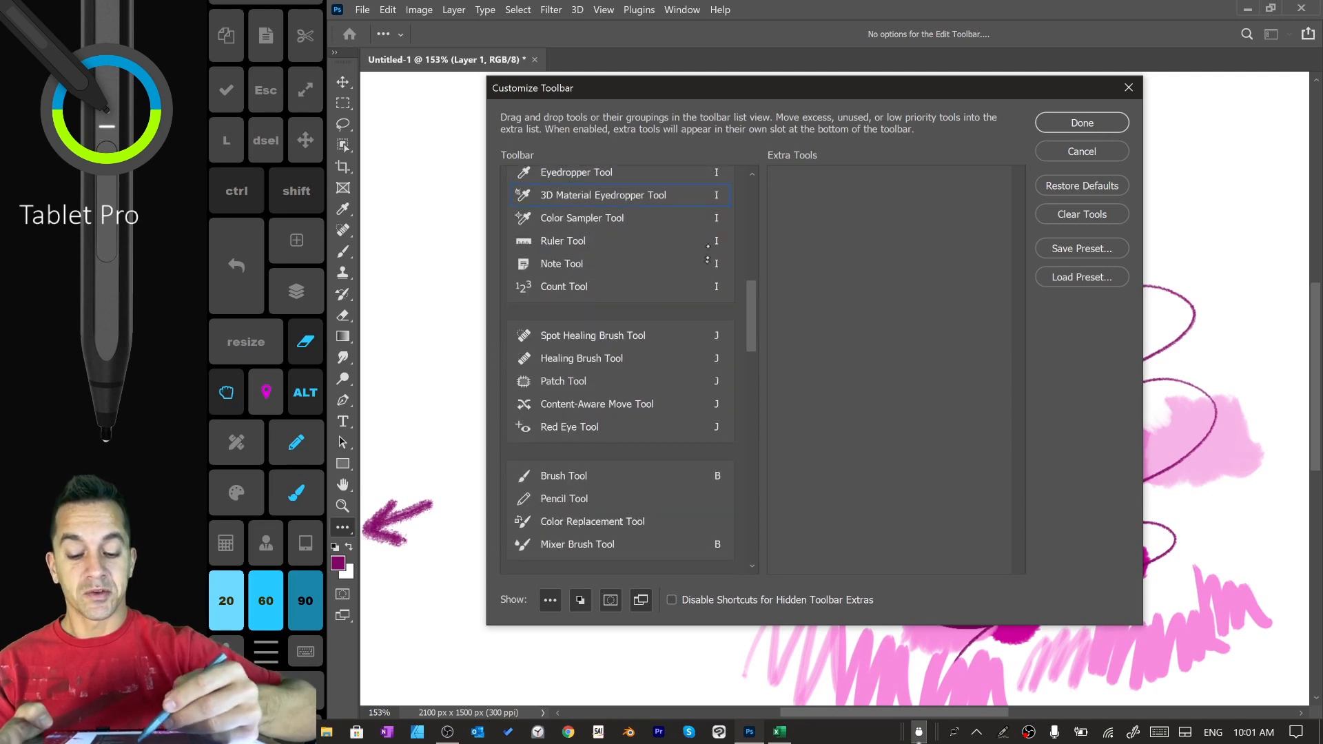
scroll(down, 3)
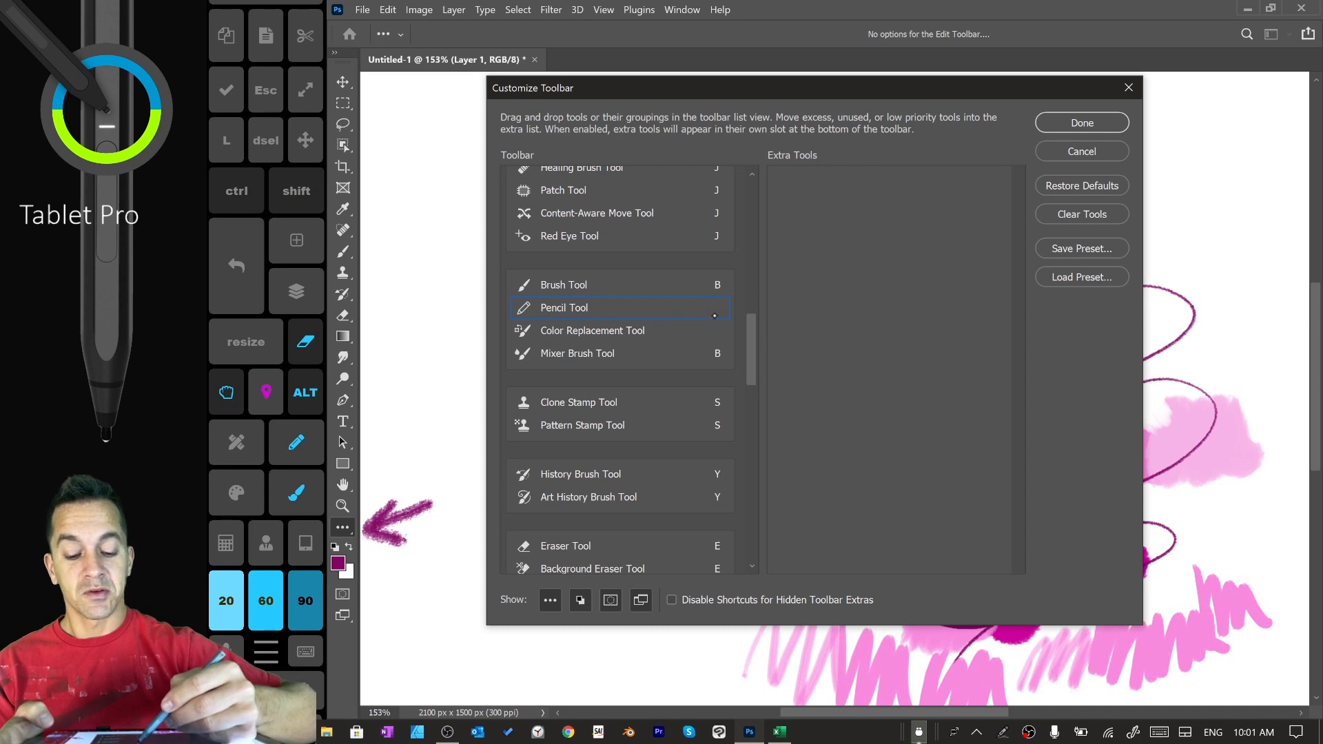
click(593, 330)
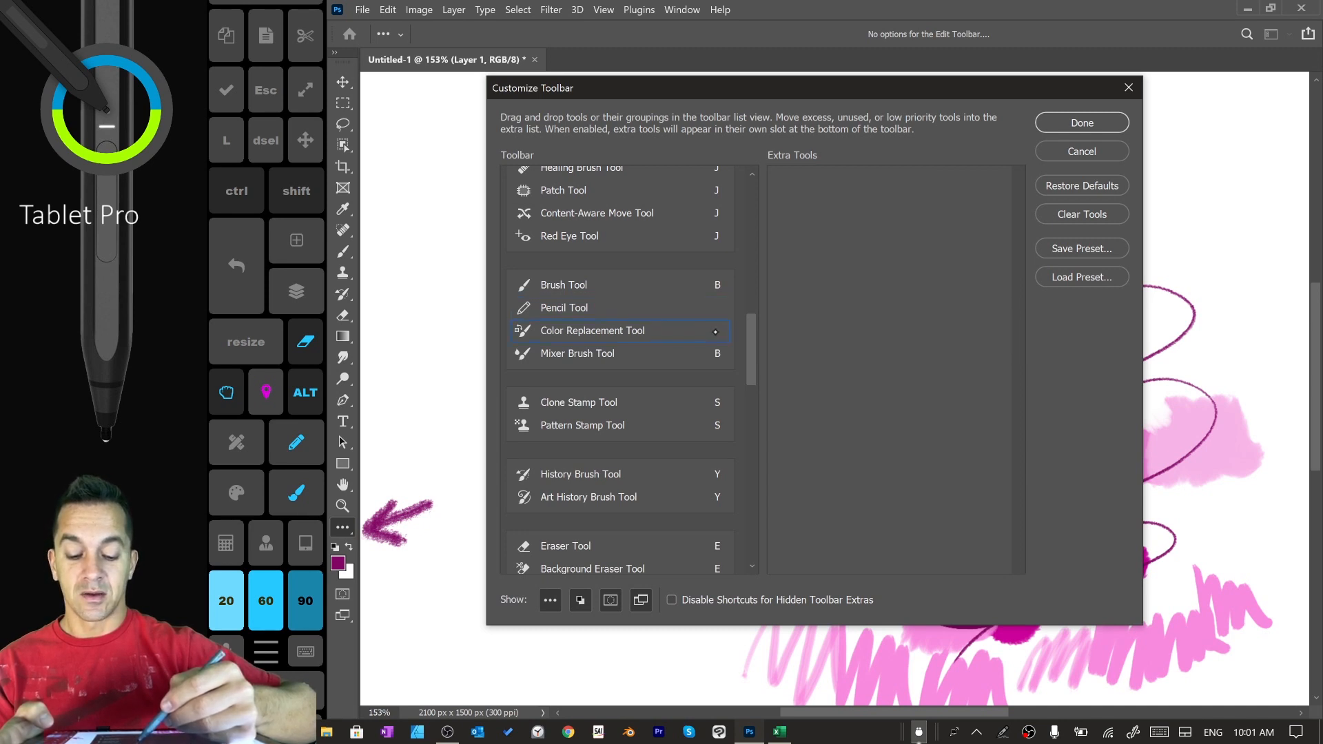
click(562, 284)
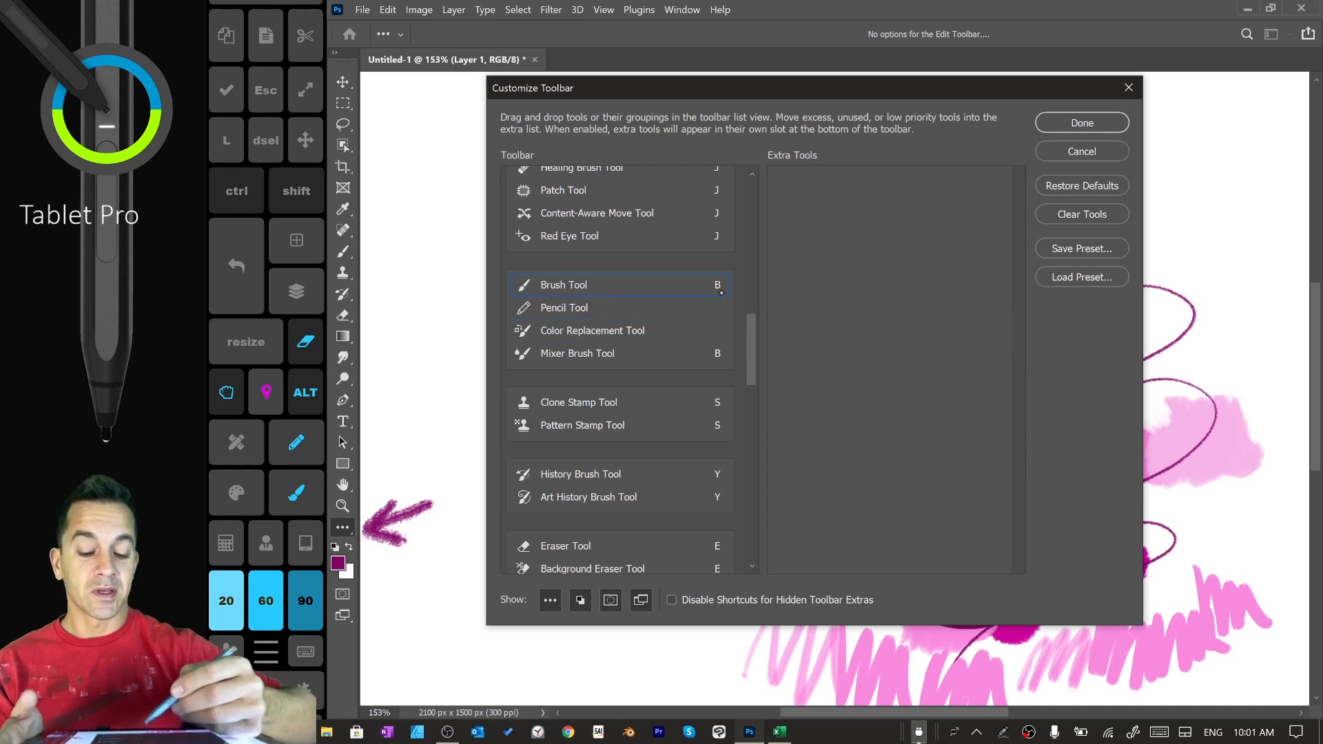
- Assign K to the Smudge Tool and finish the toolbar customization
scroll(down, 3)
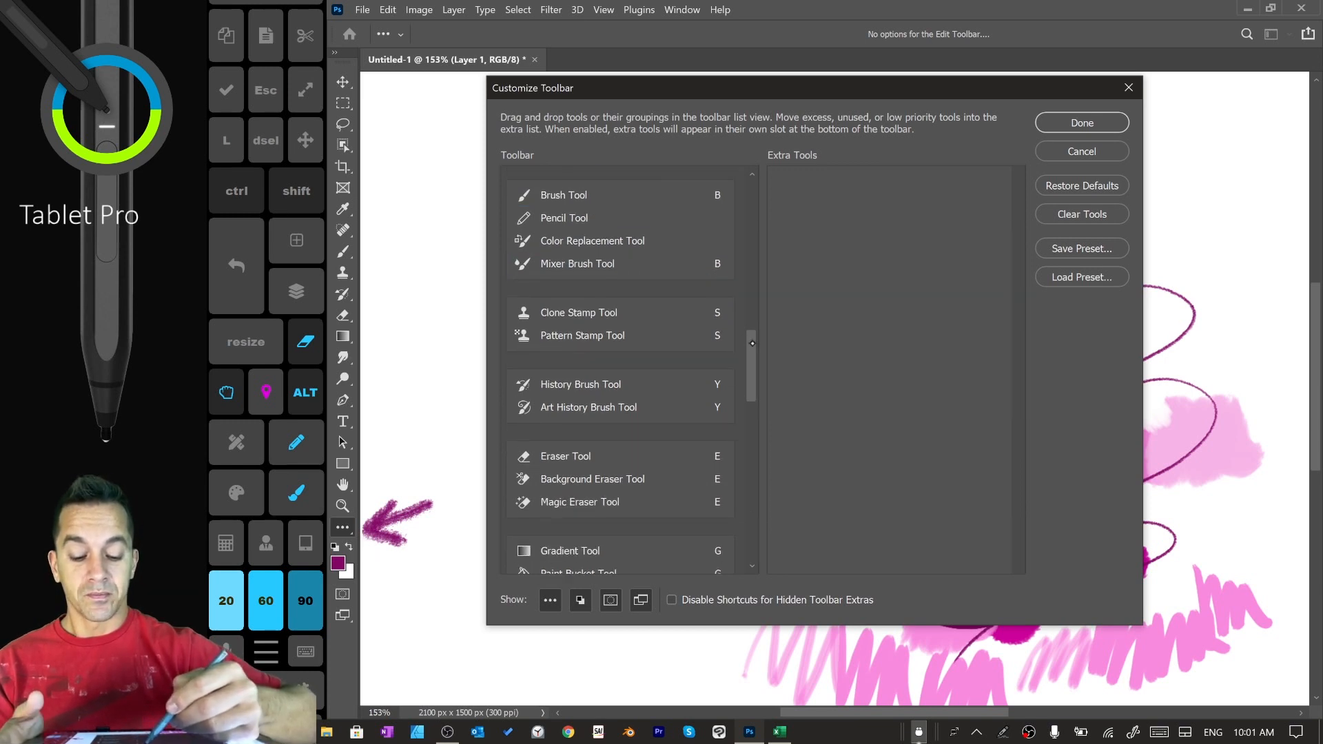
scroll(down, 3)
text(K)
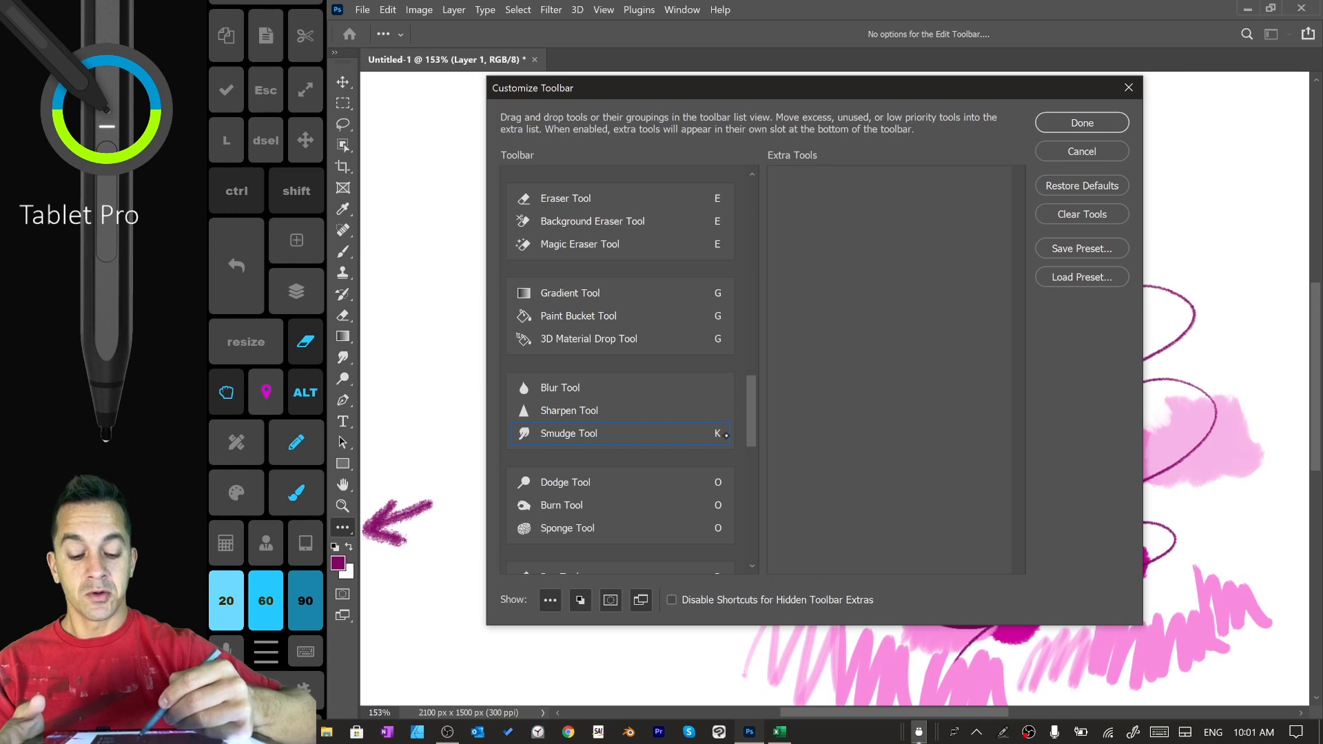
key(k)
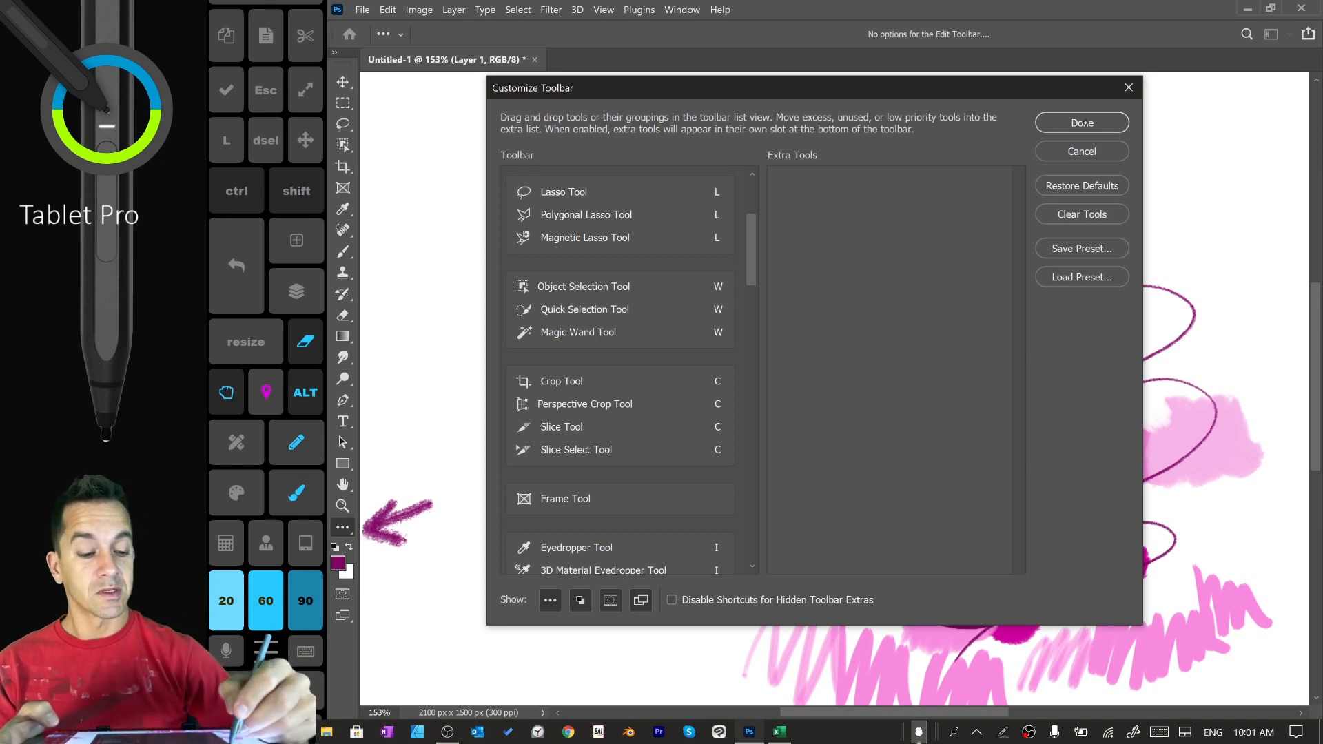
click(1080, 123)
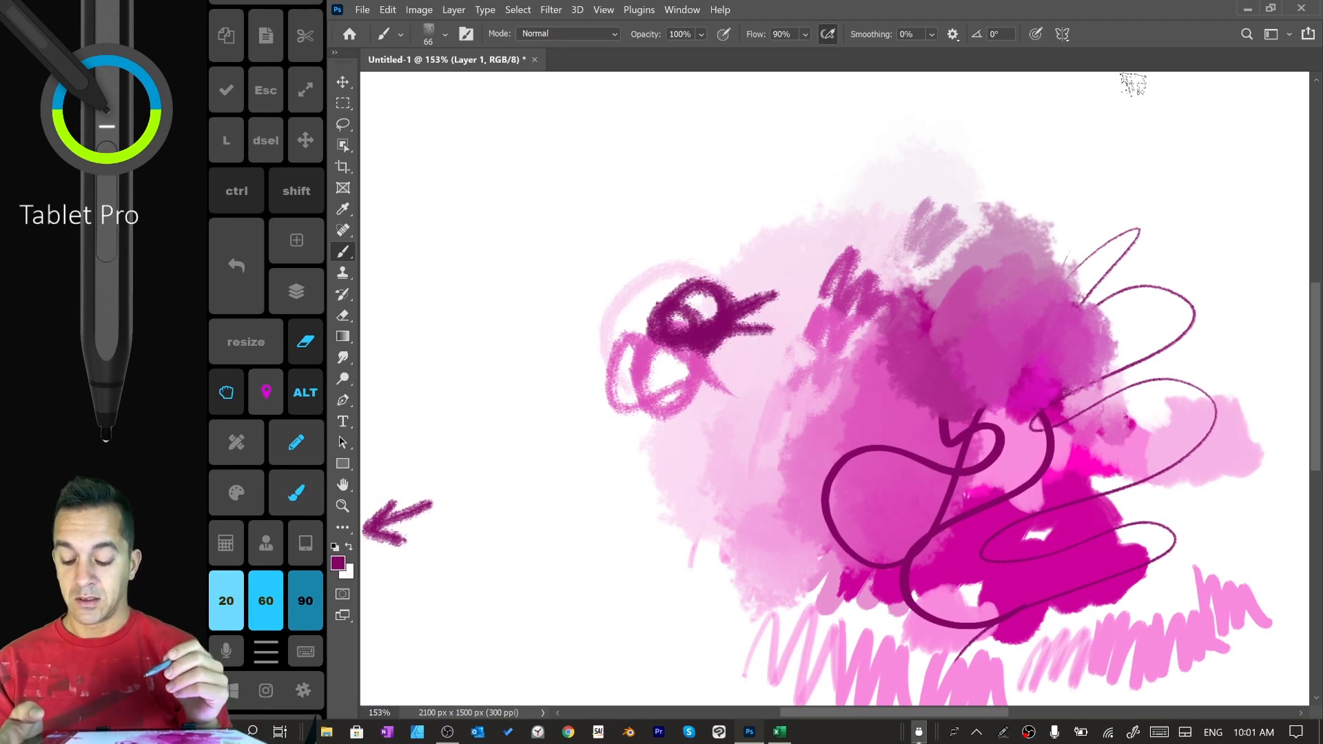
click(230, 731)
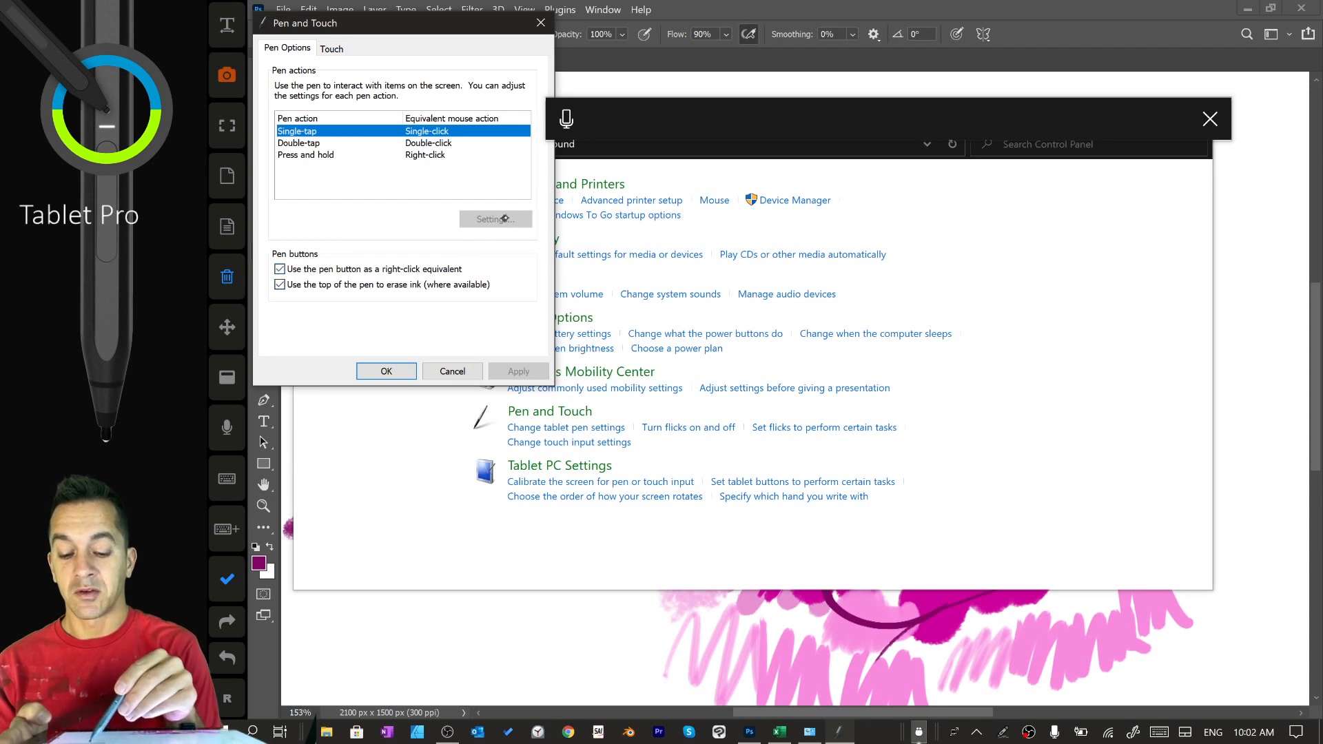
- Leave Press and hold for right-click unchecked, cancel its settings and close Pen and Touch
click(306, 155)
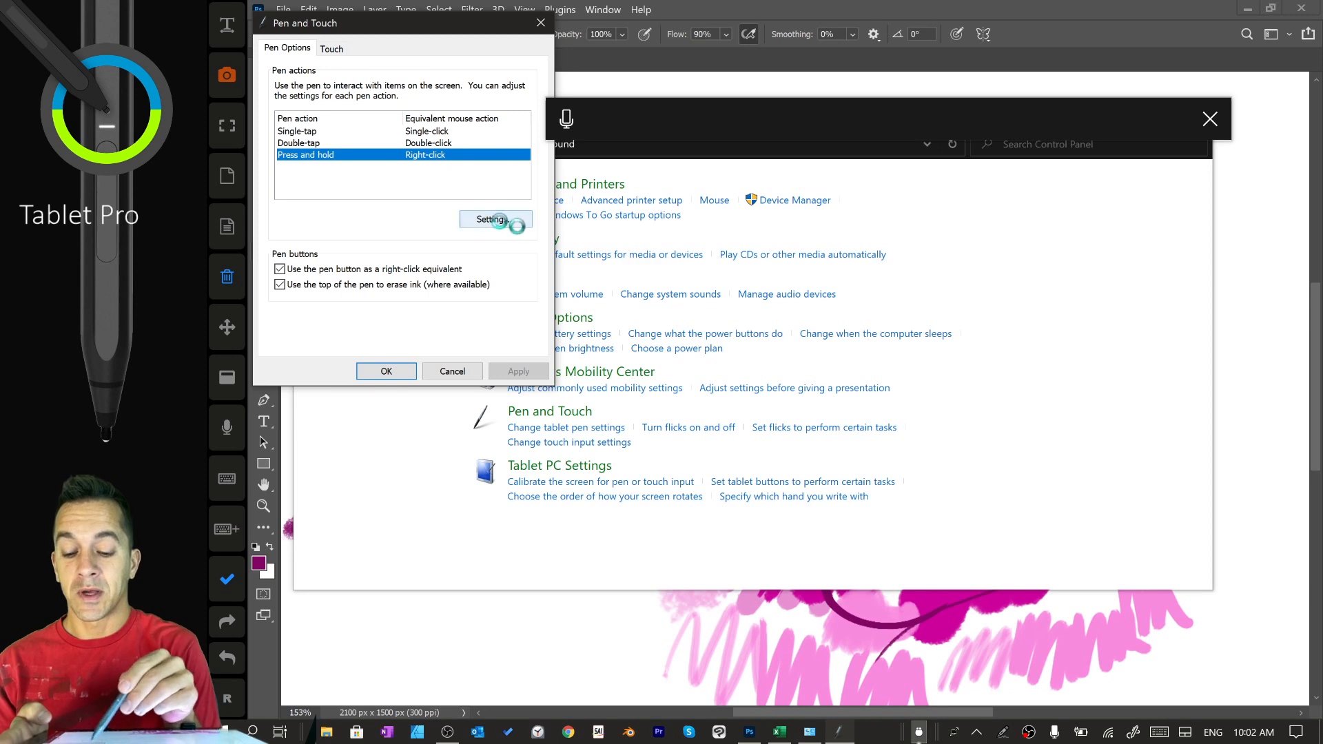
click(492, 220)
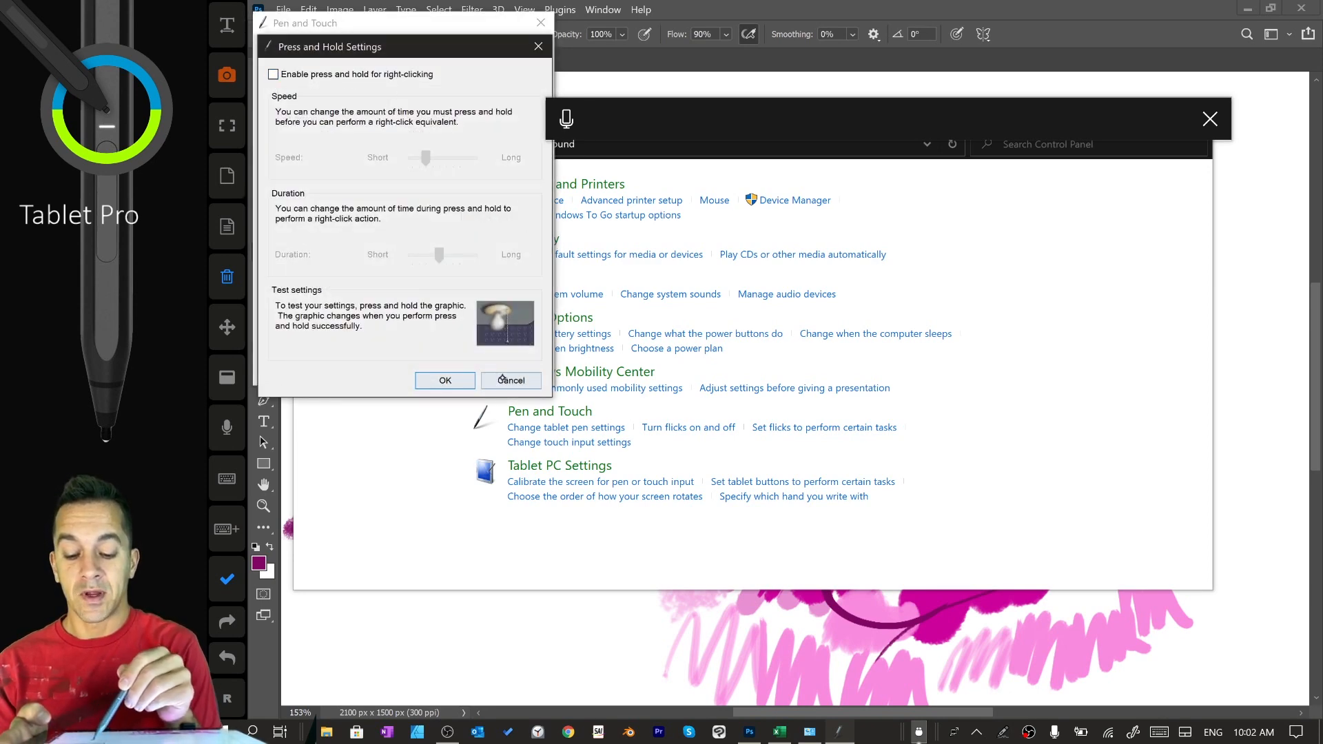
click(510, 380)
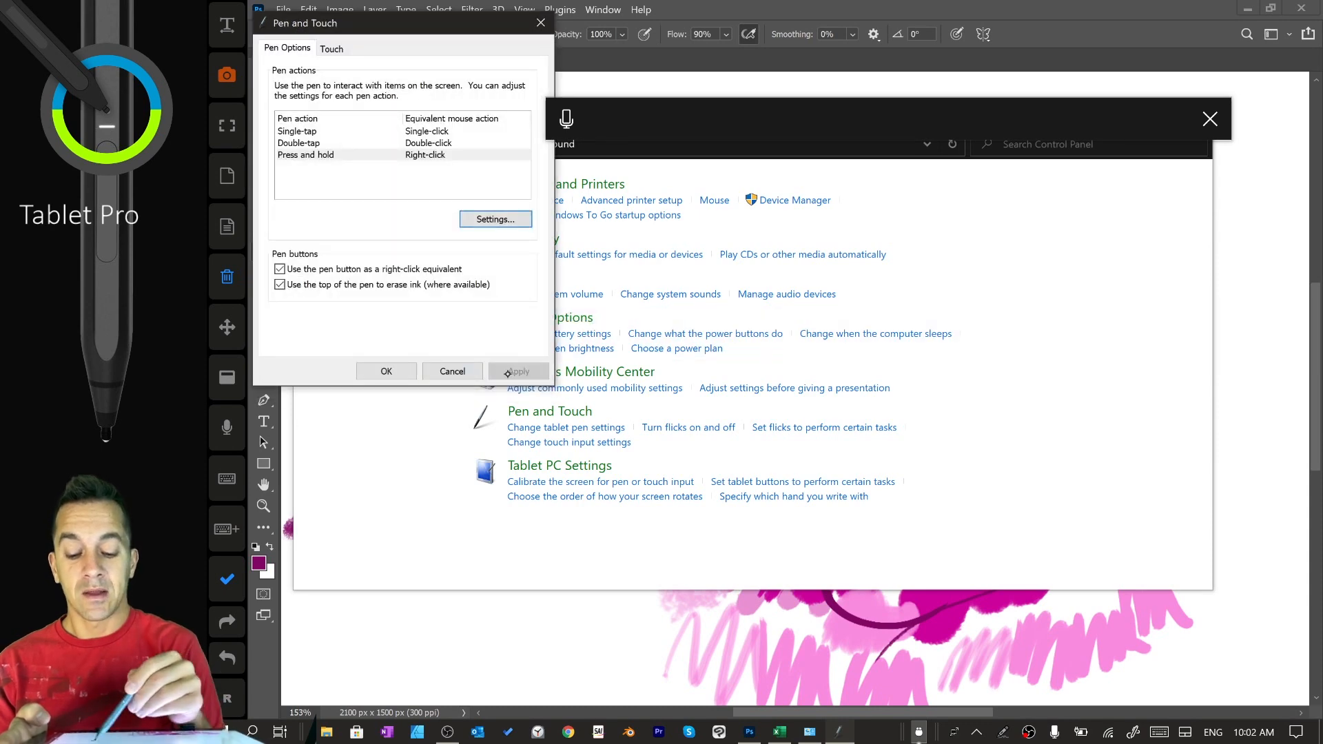
click(452, 371)
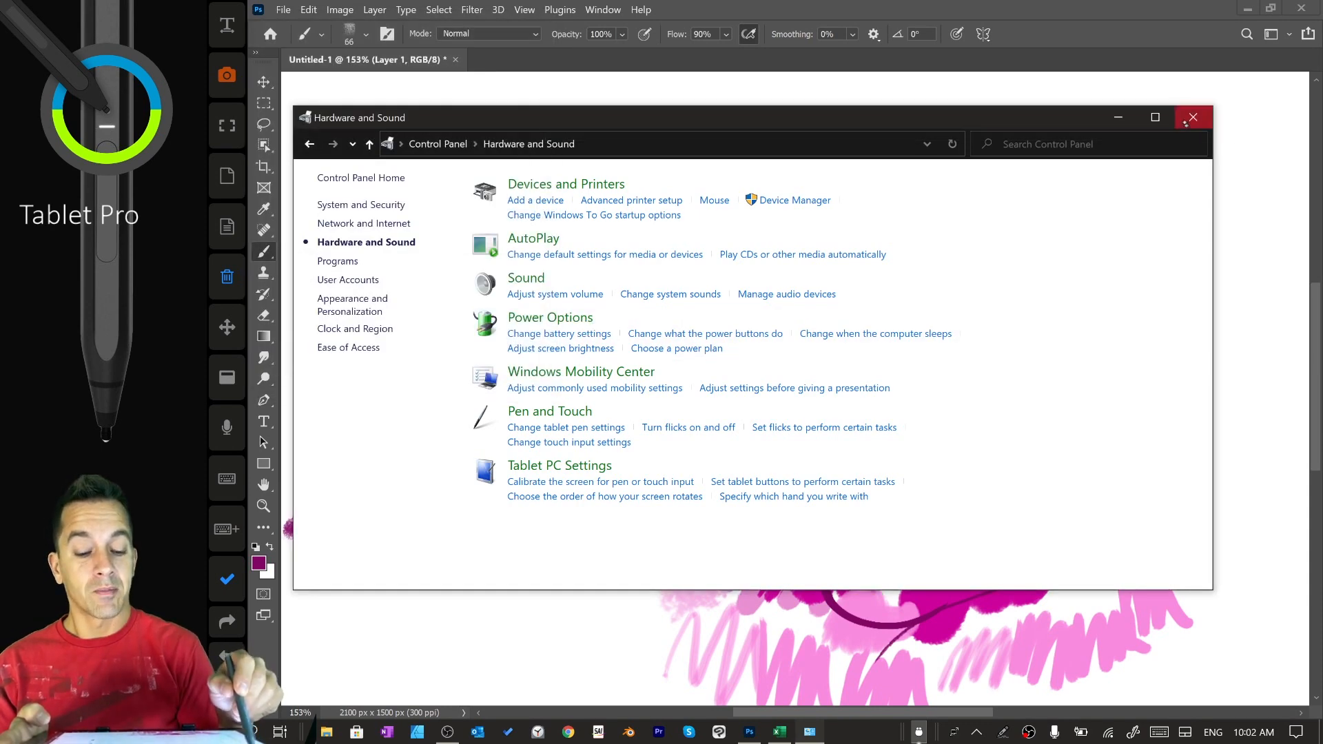